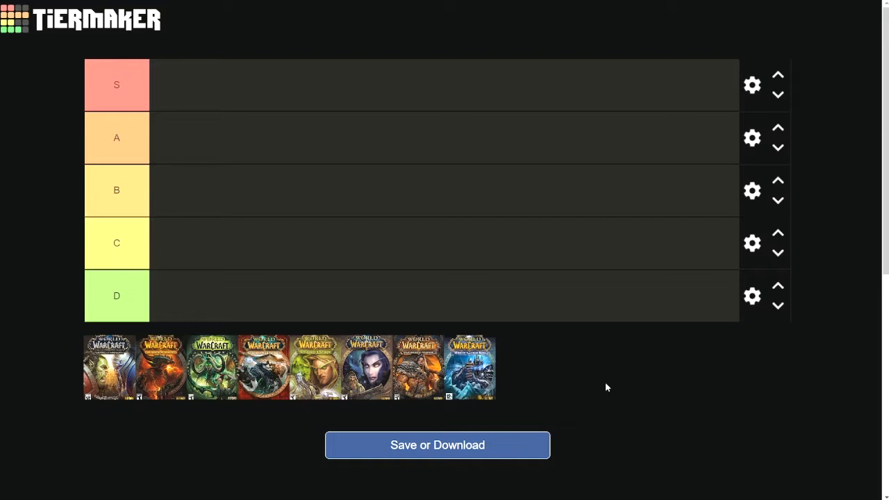
mouse_move(598, 451)
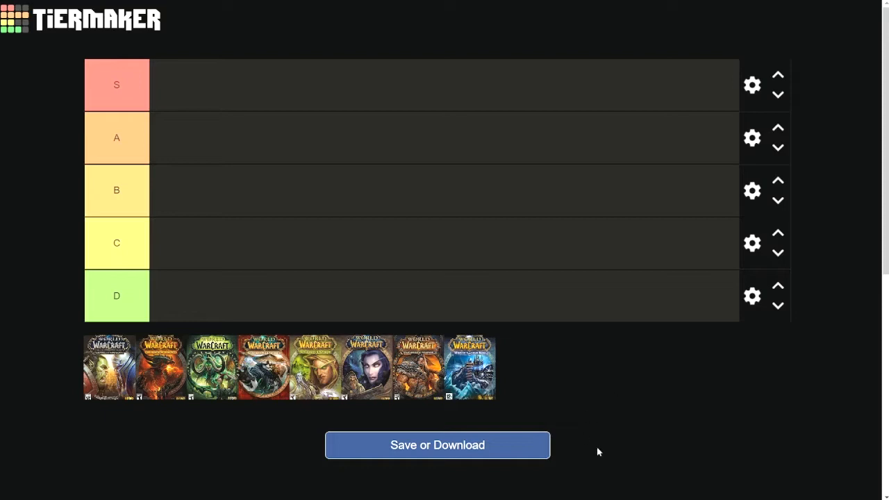
mouse_move(600, 396)
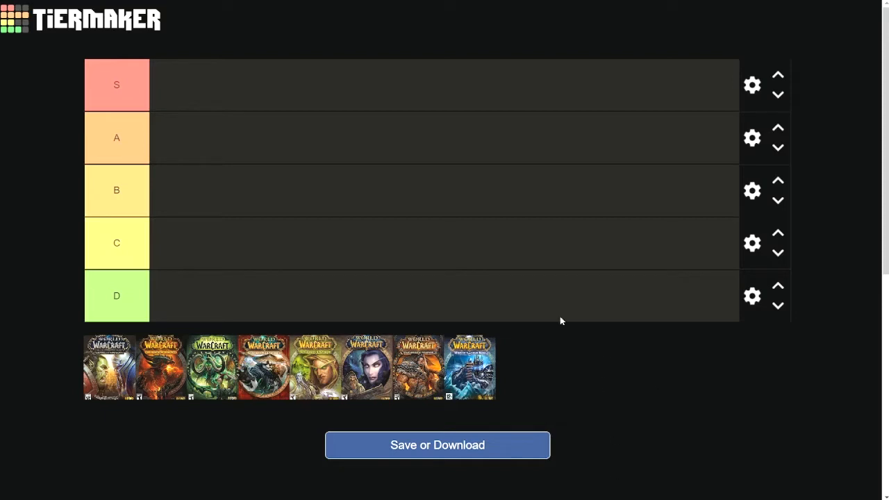
mouse_move(566, 382)
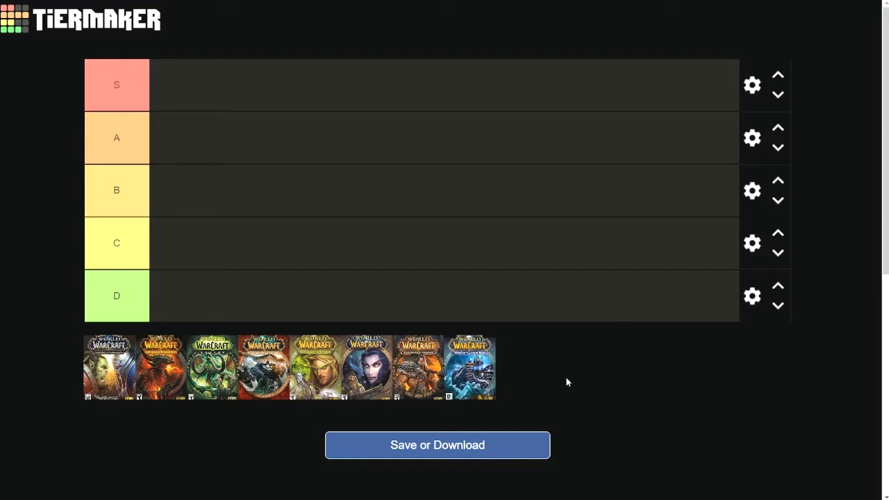
mouse_move(231, 296)
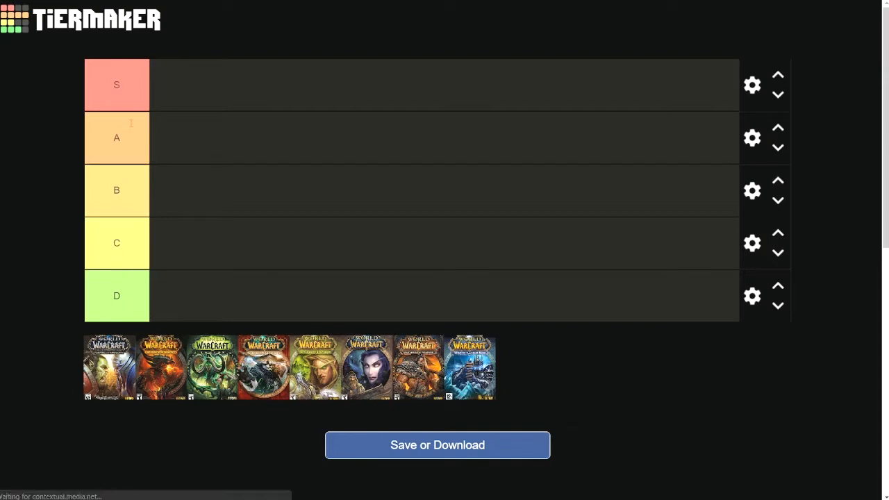
mouse_move(20, 150)
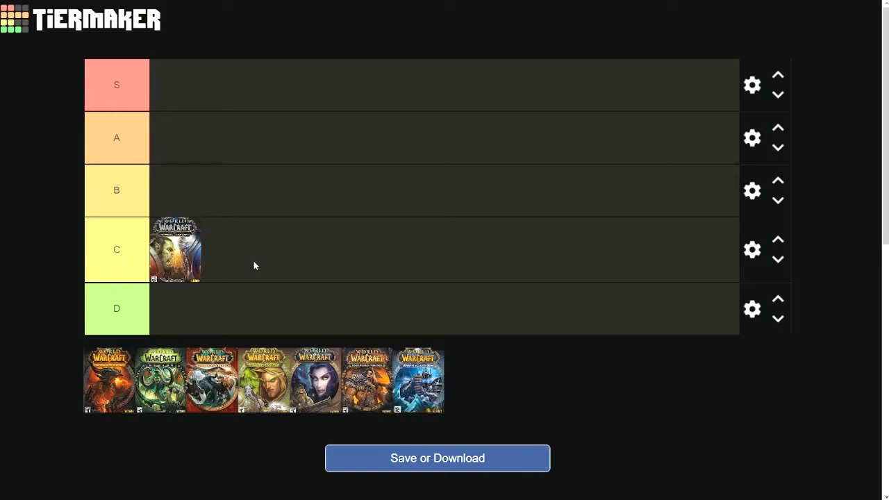
mouse_move(191, 270)
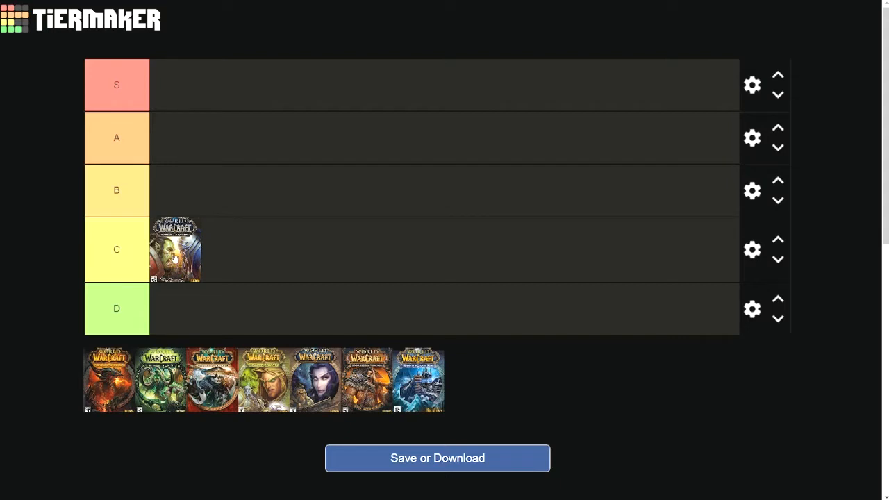
mouse_move(178, 260)
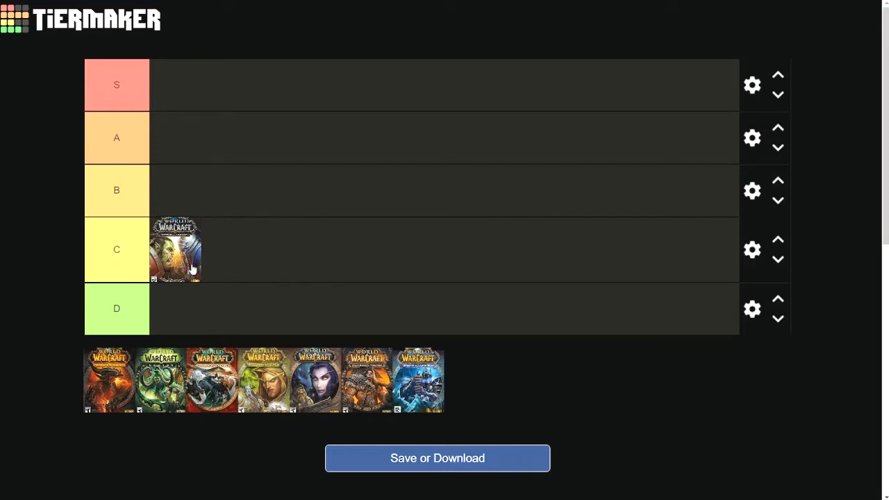
mouse_move(355, 285)
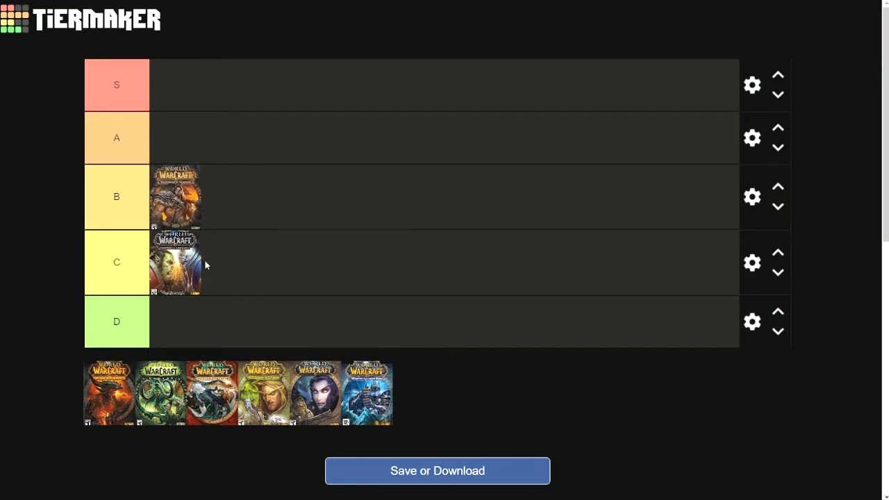
mouse_move(243, 228)
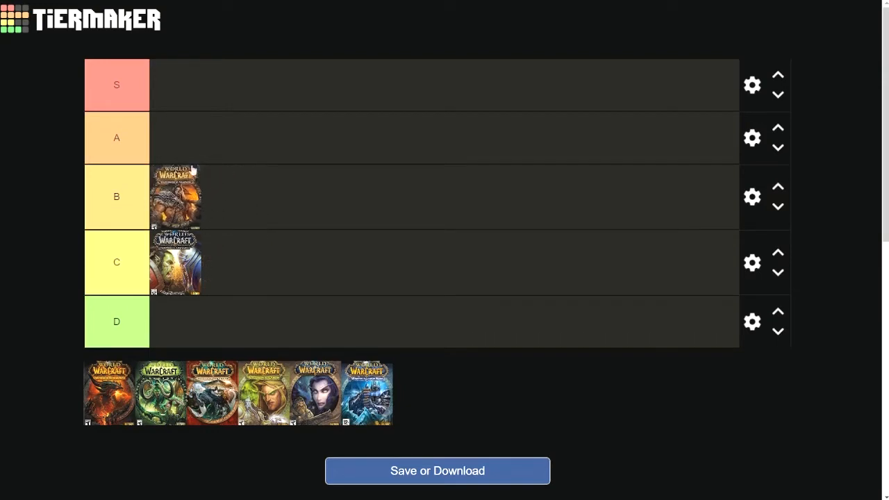
mouse_move(180, 133)
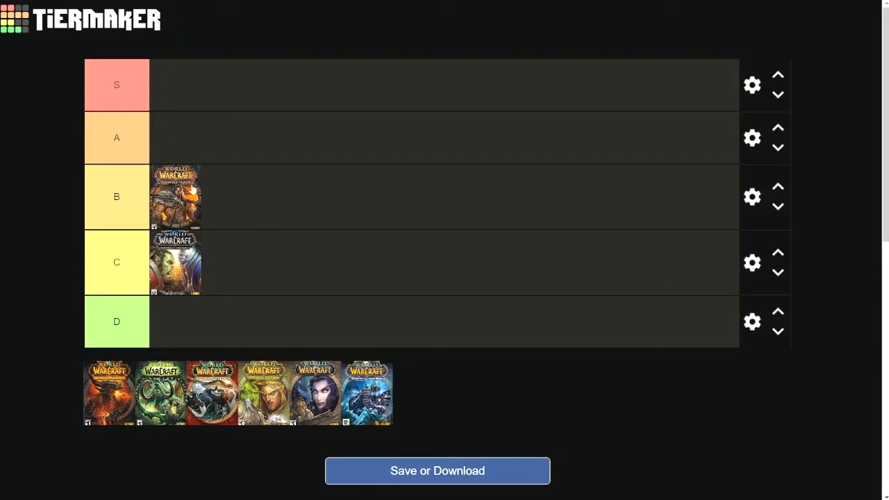
mouse_move(271, 231)
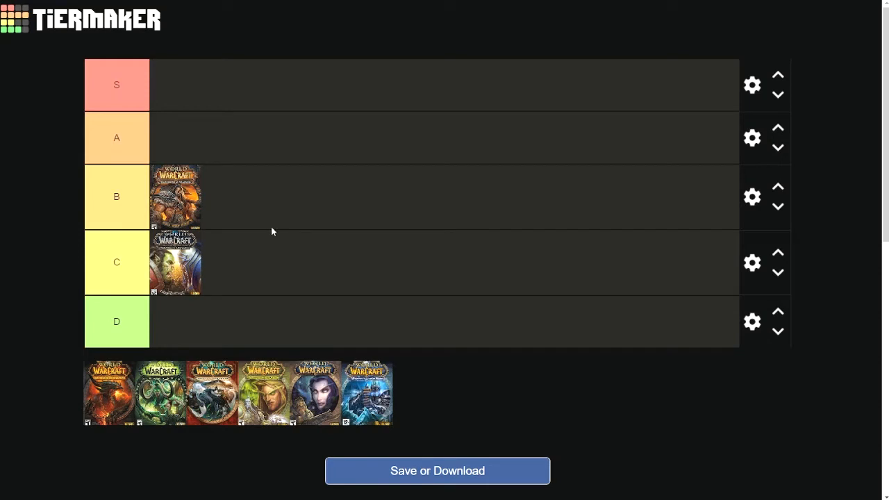
mouse_move(250, 250)
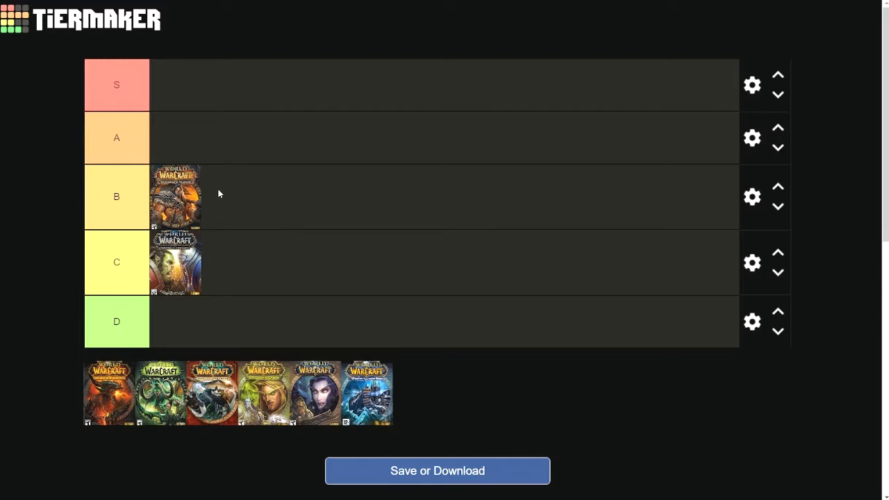
mouse_move(200, 207)
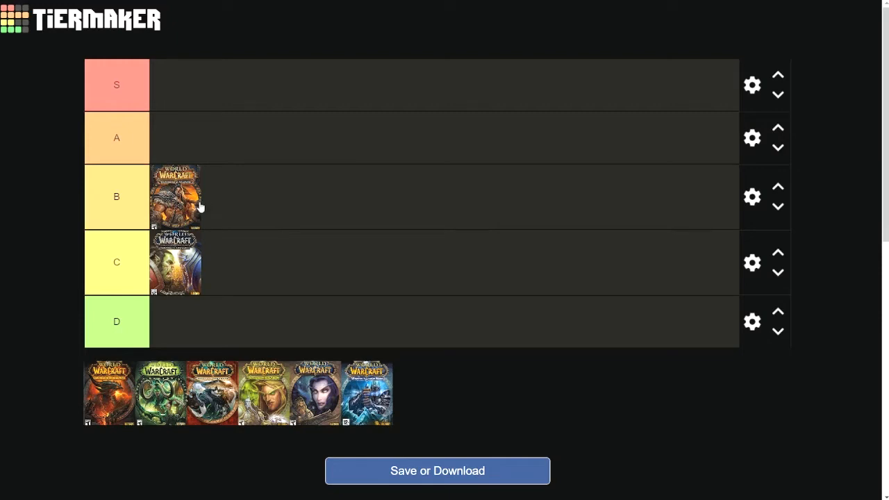
mouse_move(197, 203)
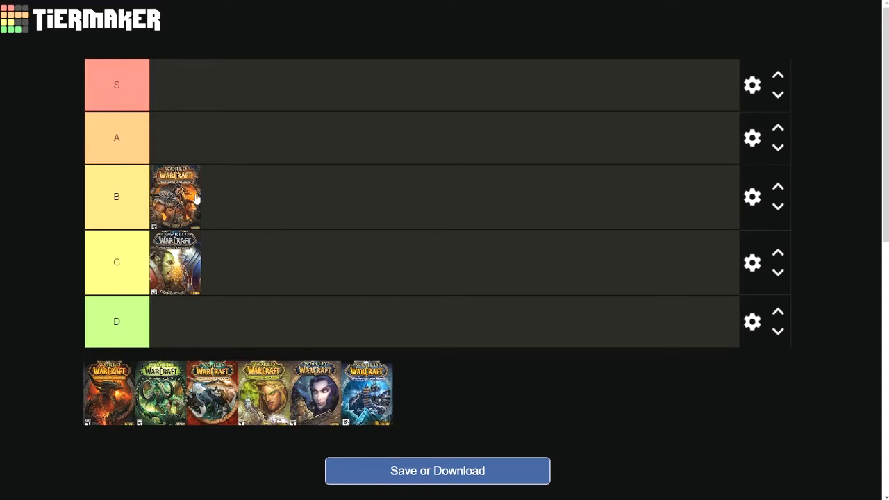
mouse_move(178, 207)
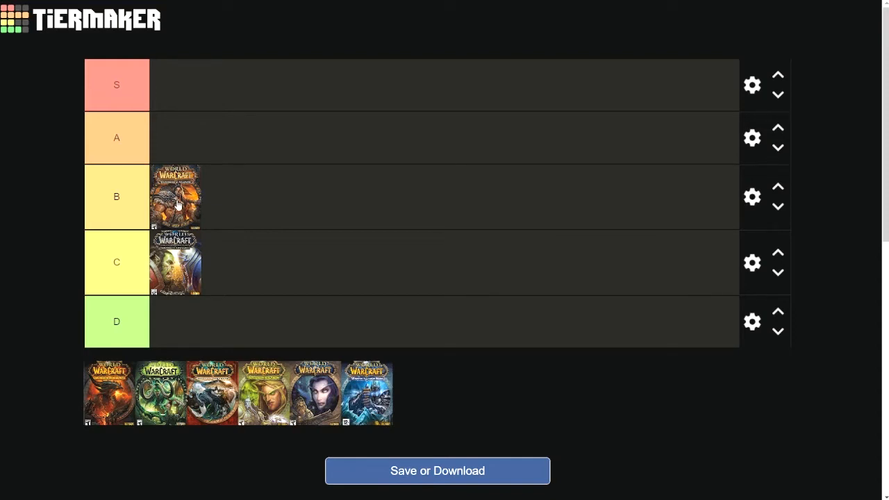
mouse_move(175, 233)
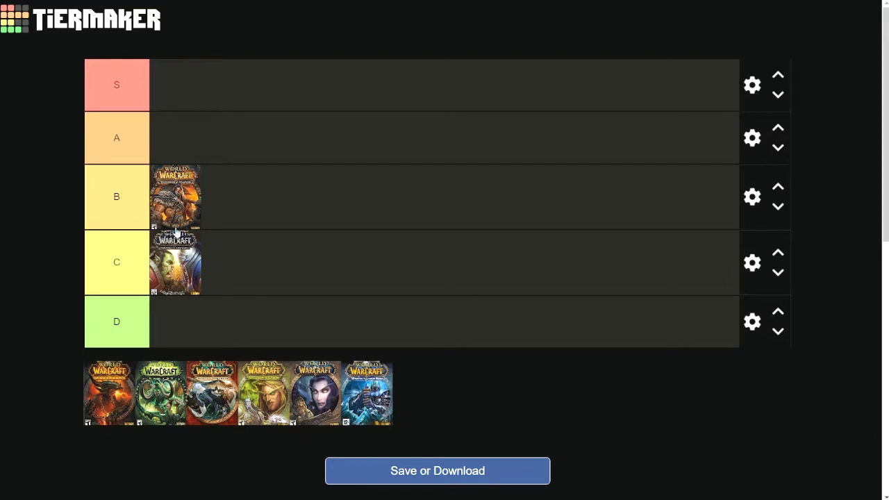
mouse_move(331, 258)
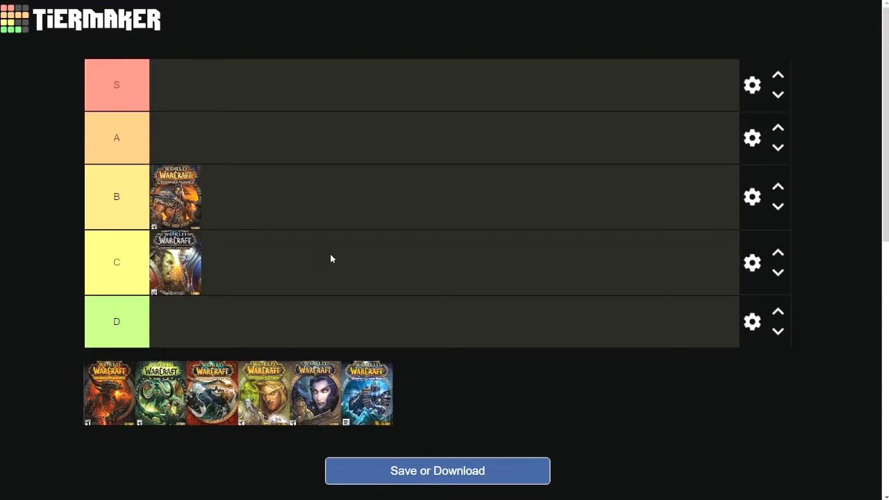
mouse_move(206, 218)
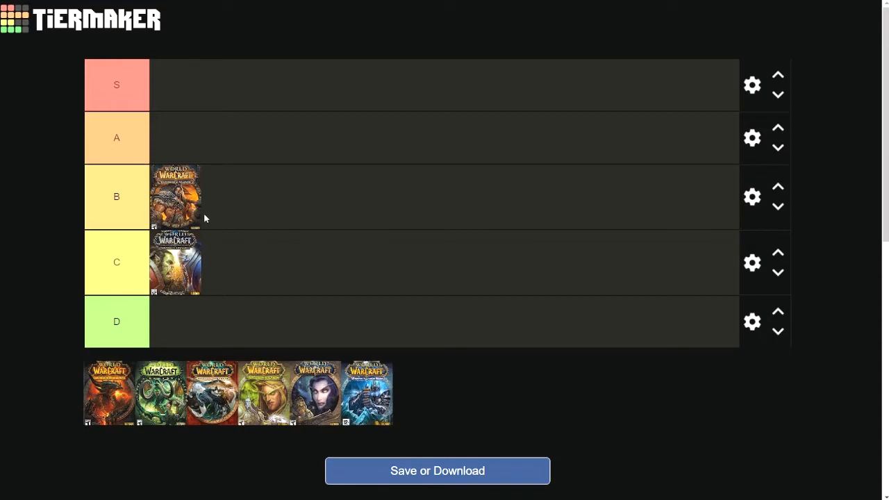
Rank the green expansion cover in tier B, ahead of the orange cover.
drag(160, 392, 194, 271)
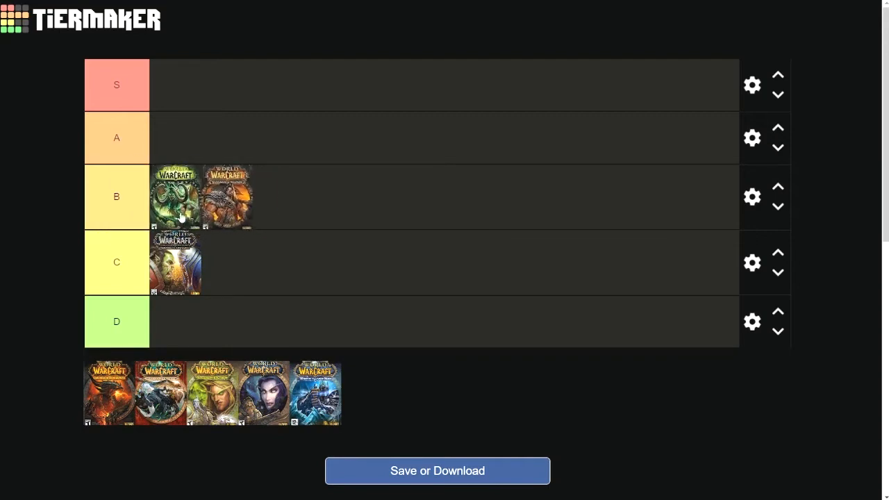
mouse_move(368, 293)
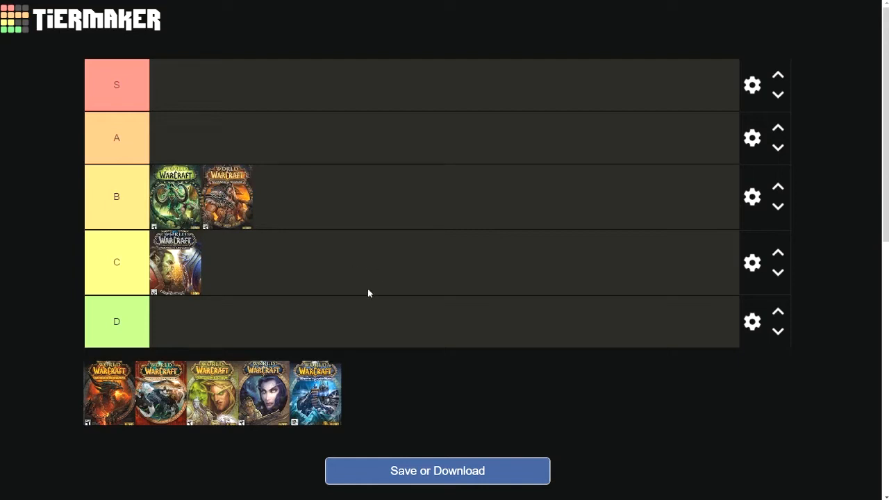
mouse_move(343, 287)
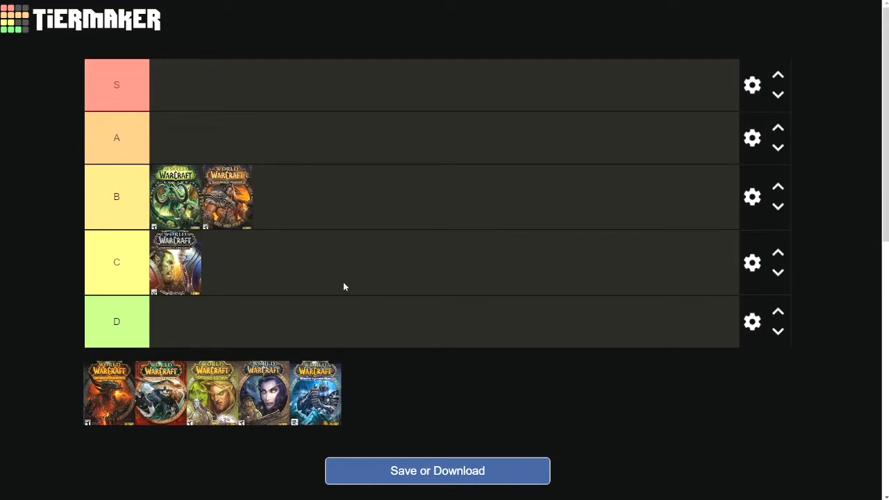
mouse_move(269, 271)
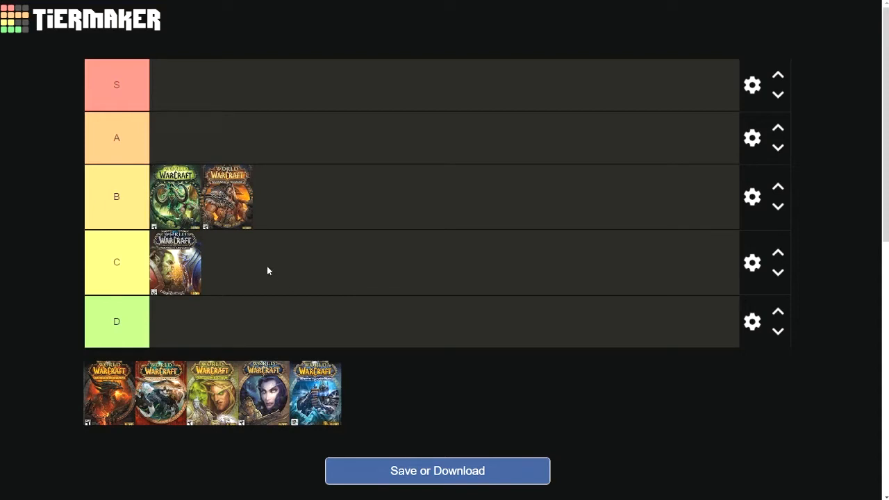
mouse_move(253, 266)
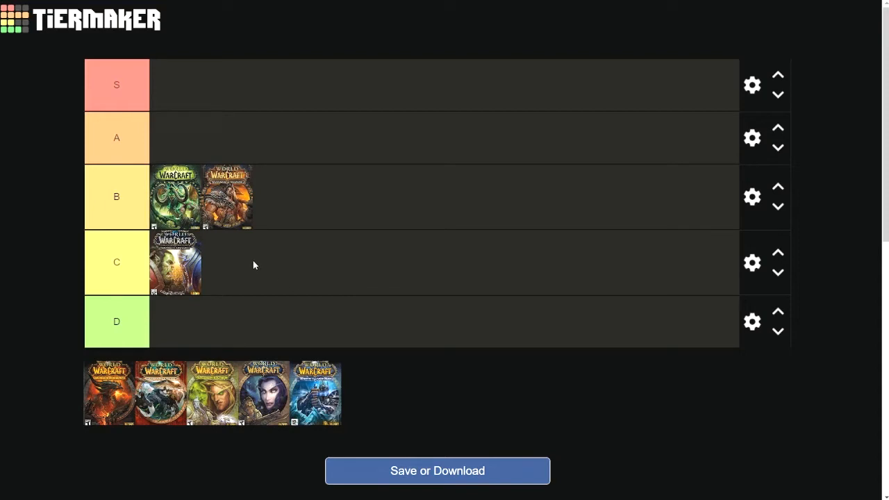
mouse_move(252, 261)
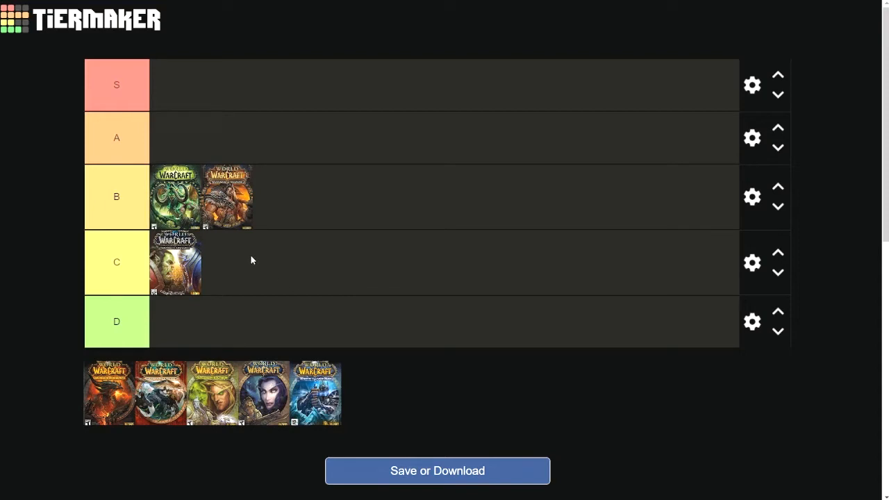
mouse_move(242, 256)
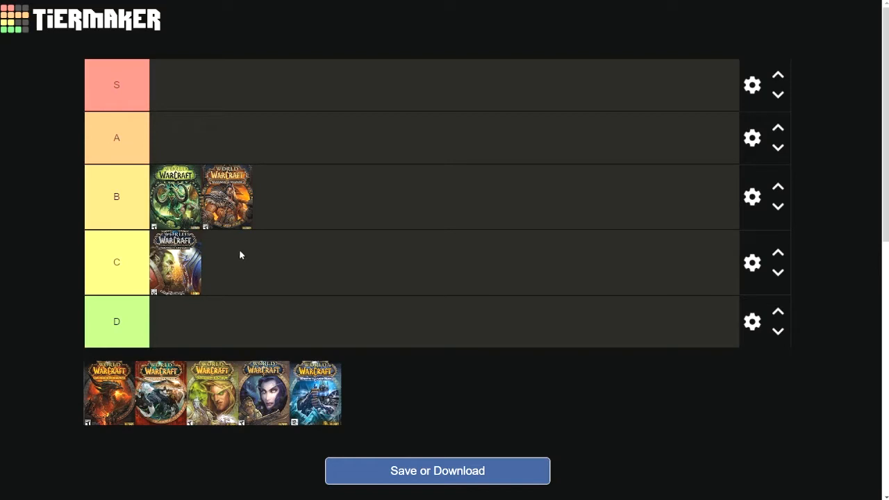
mouse_move(248, 275)
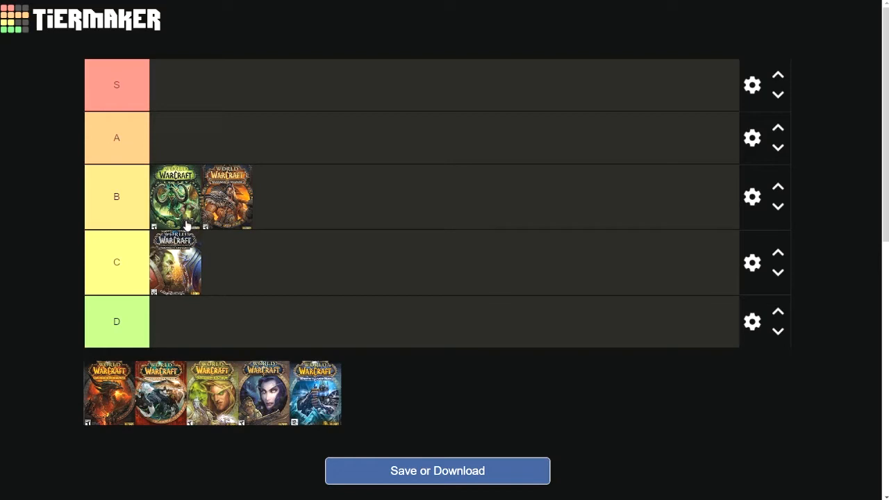
mouse_move(468, 389)
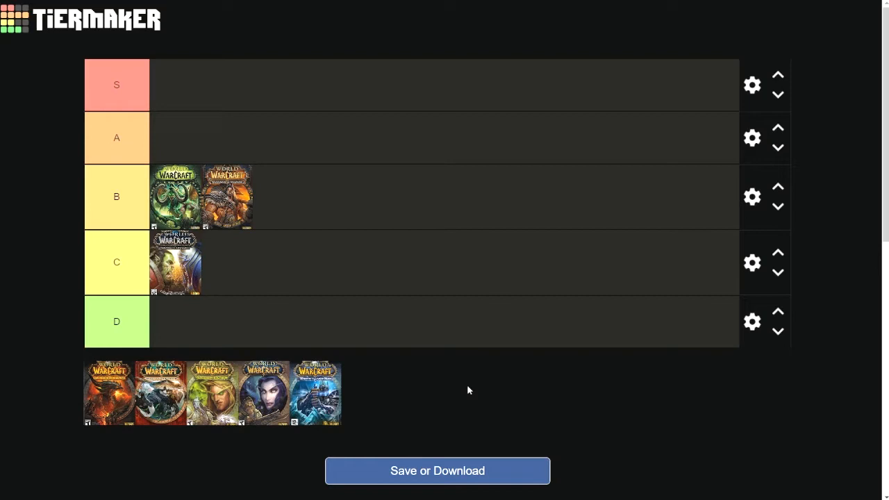
mouse_move(224, 300)
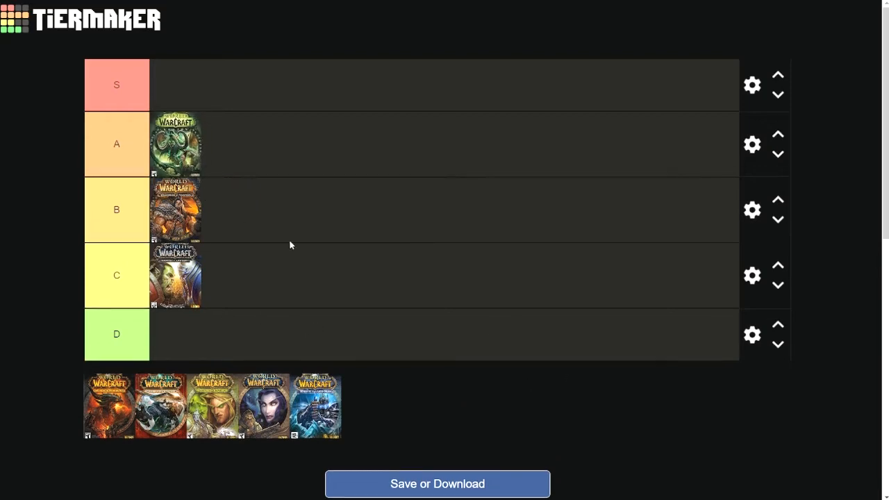
mouse_move(386, 261)
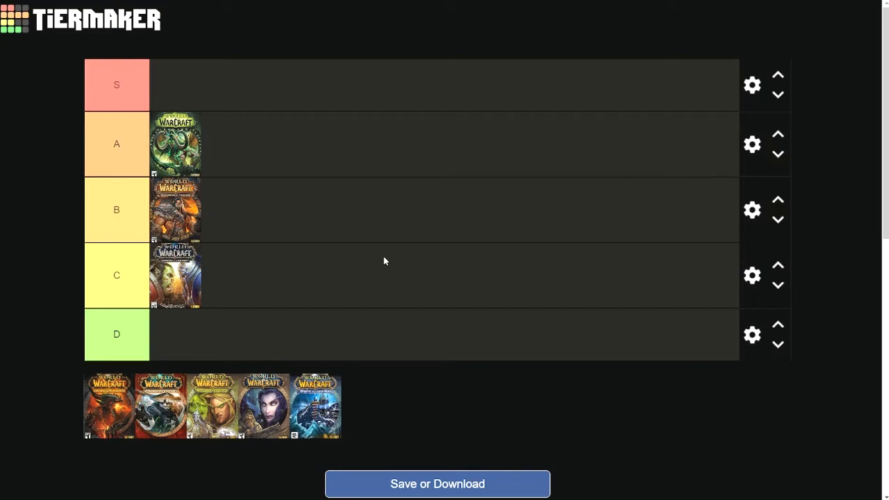
mouse_move(69, 150)
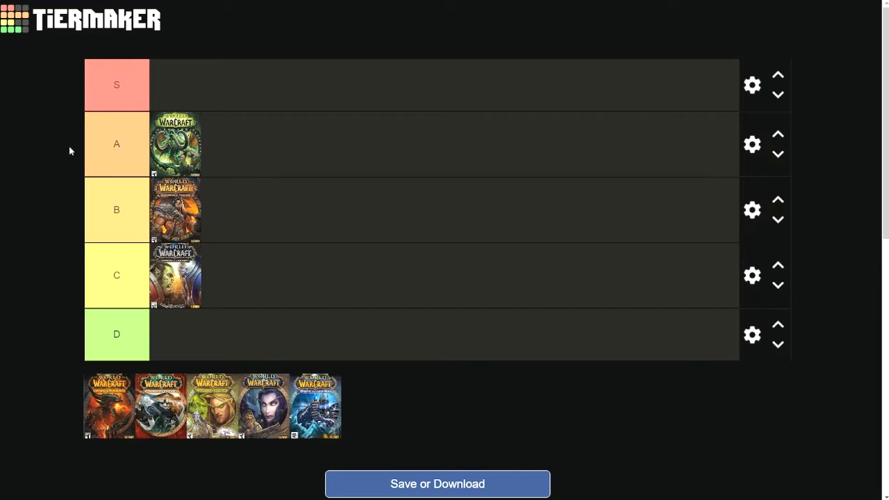
mouse_move(168, 420)
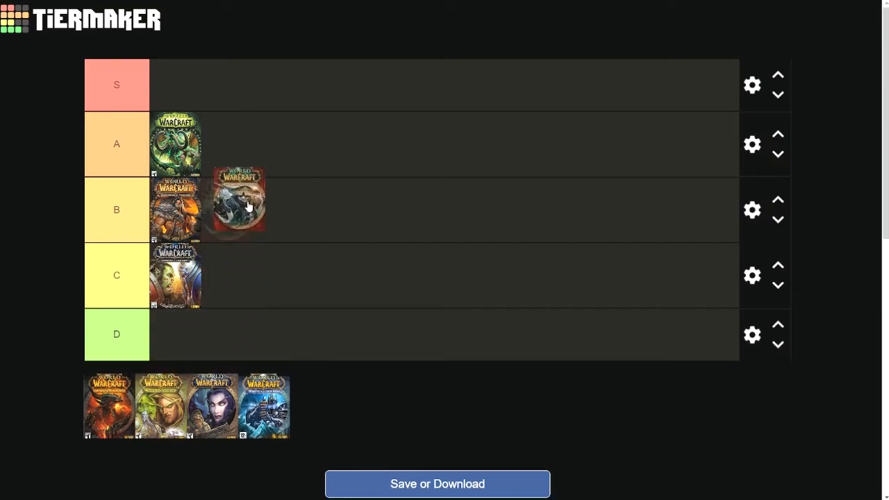
Rank the grey cover from the unplaced row at the top in tier S.
drag(239, 201, 242, 156)
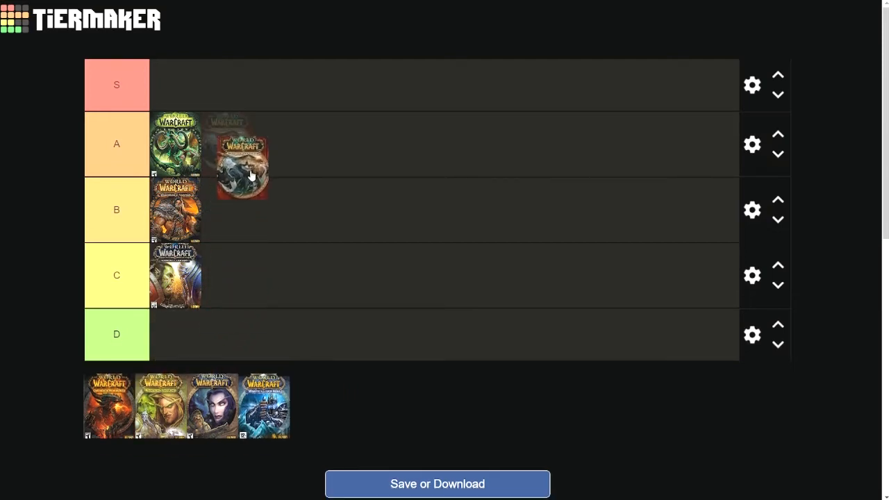
drag(242, 164, 206, 90)
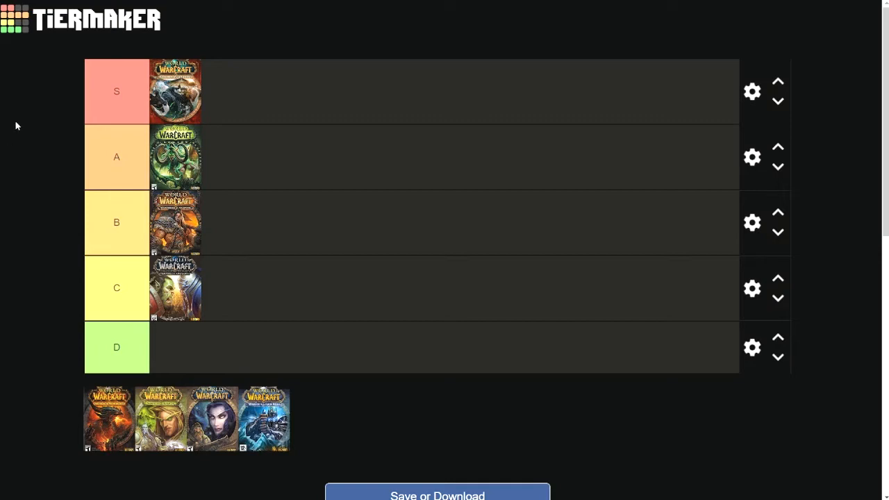
mouse_move(45, 109)
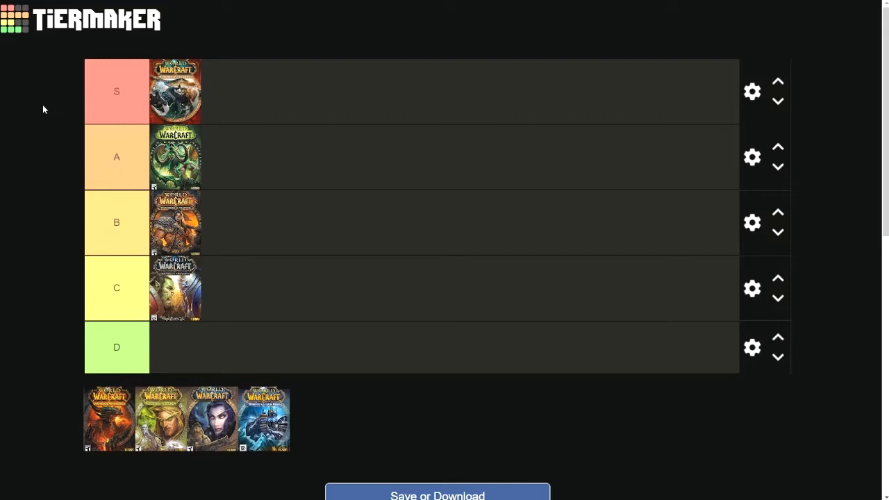
mouse_move(58, 188)
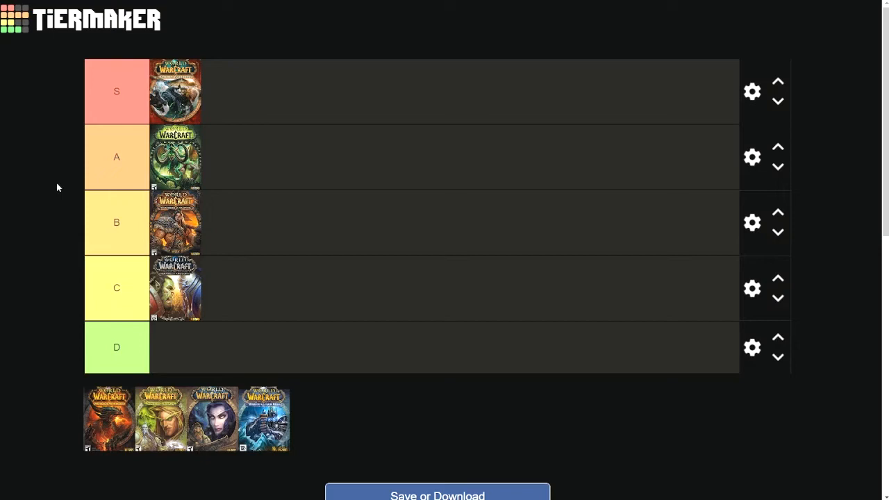
mouse_move(193, 103)
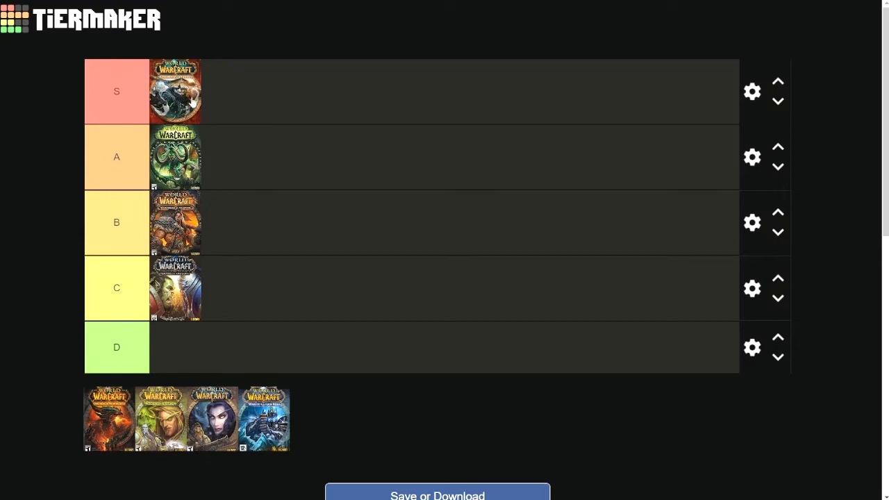
mouse_move(67, 125)
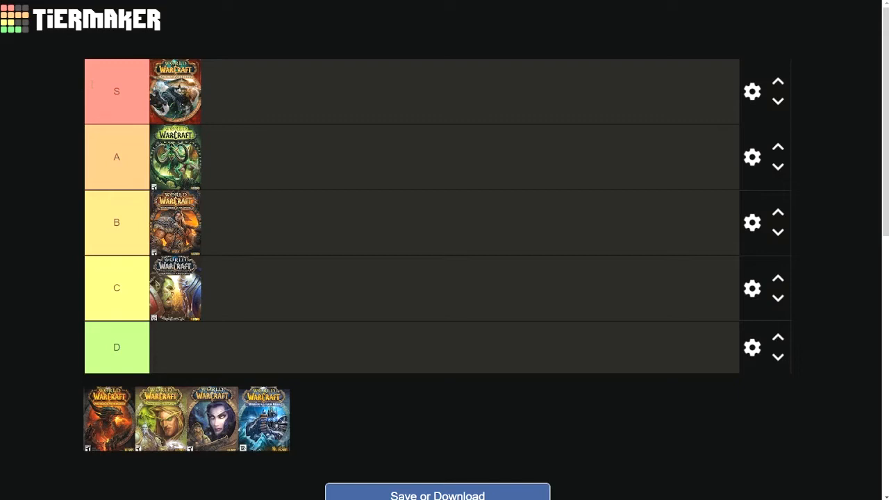
mouse_move(28, 106)
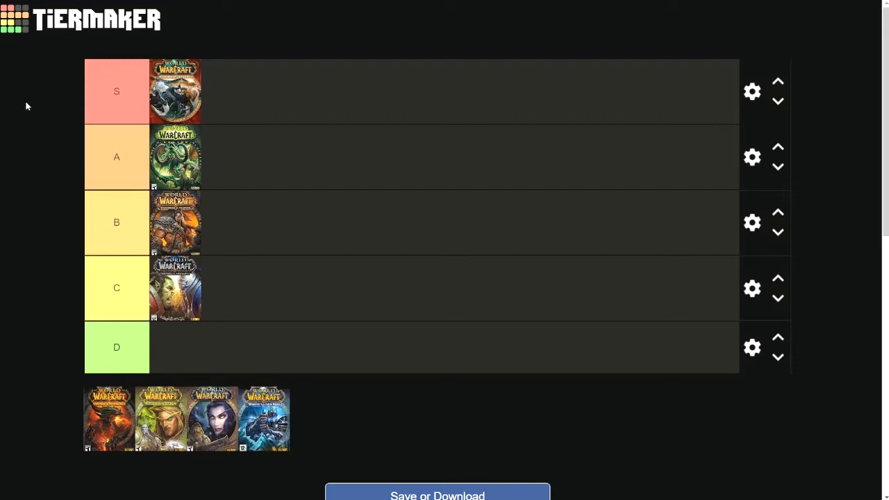
mouse_move(175, 102)
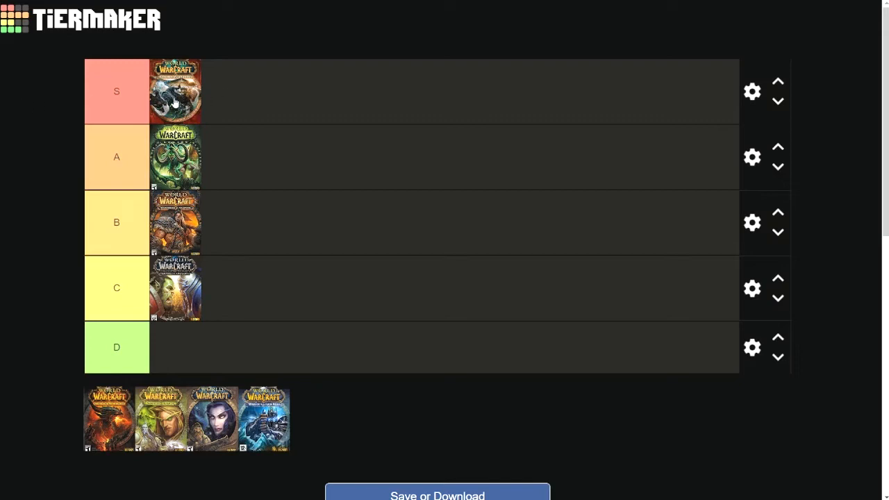
mouse_move(167, 135)
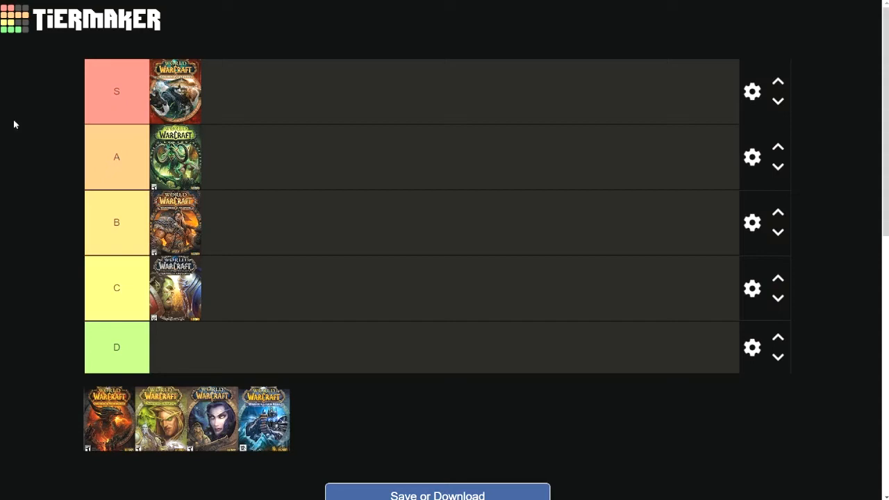
drag(108, 418, 283, 242)
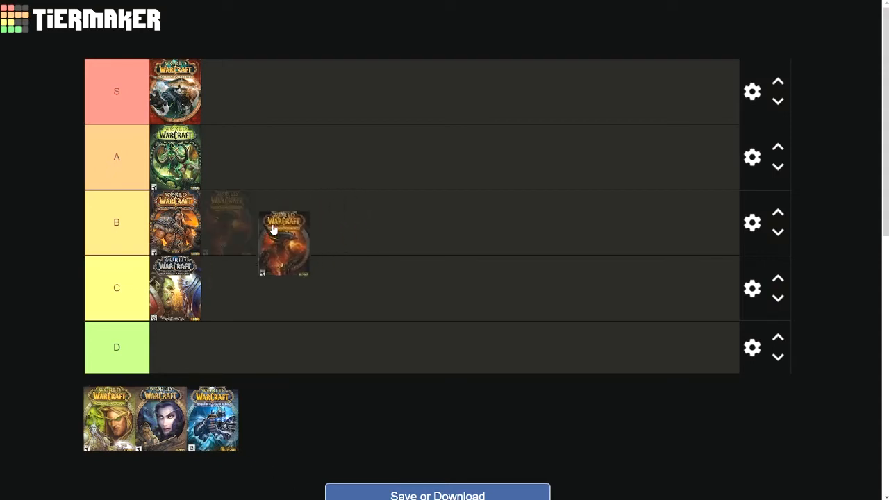
drag(284, 242, 253, 178)
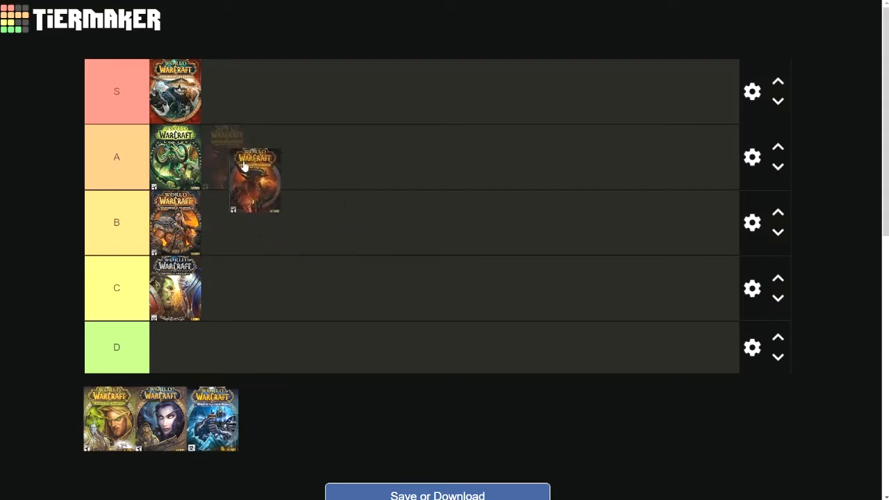
drag(256, 178, 225, 222)
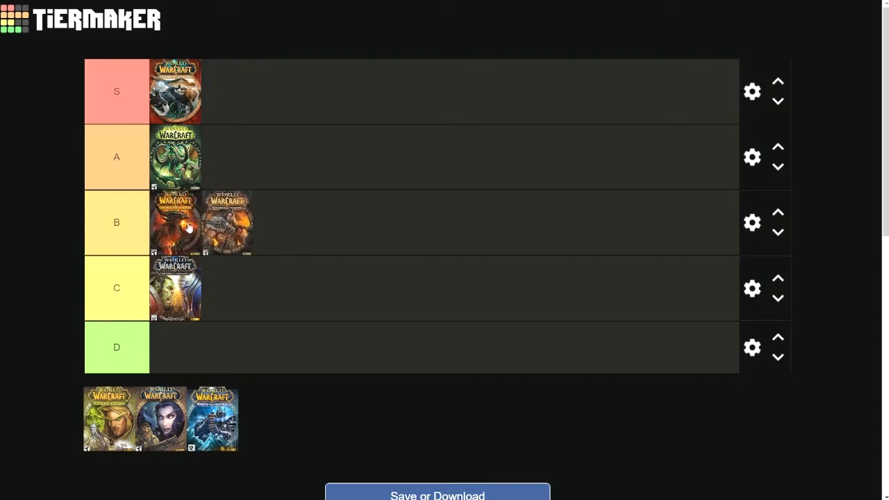
mouse_move(664, 233)
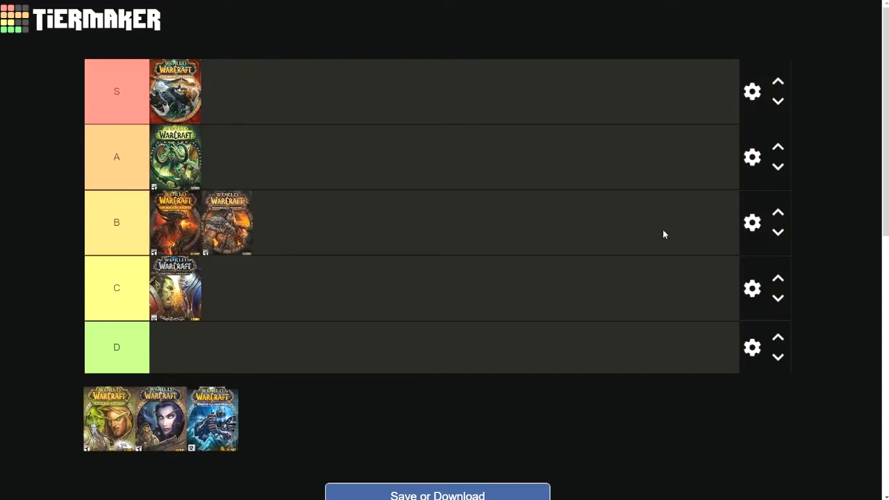
mouse_move(294, 424)
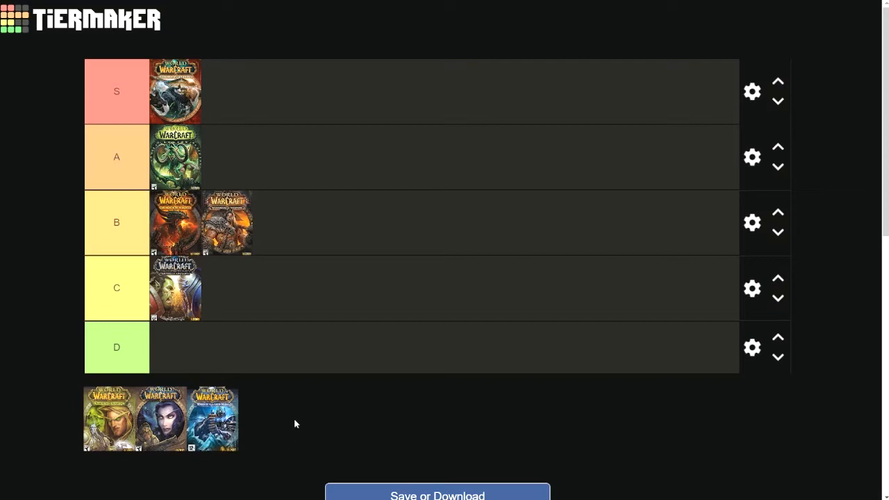
mouse_move(304, 428)
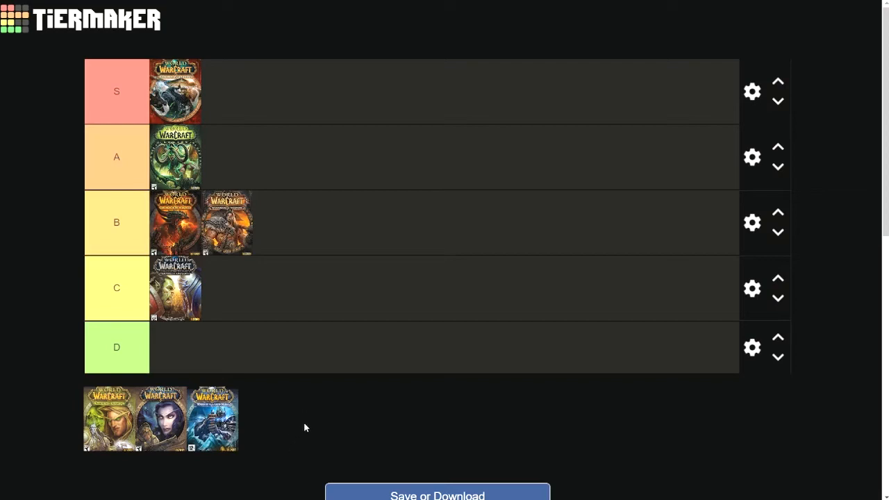
mouse_move(314, 392)
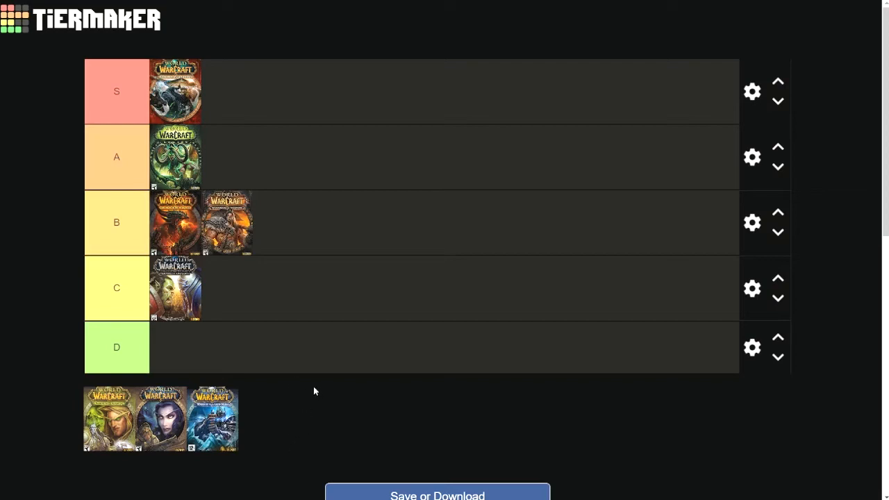
mouse_move(297, 378)
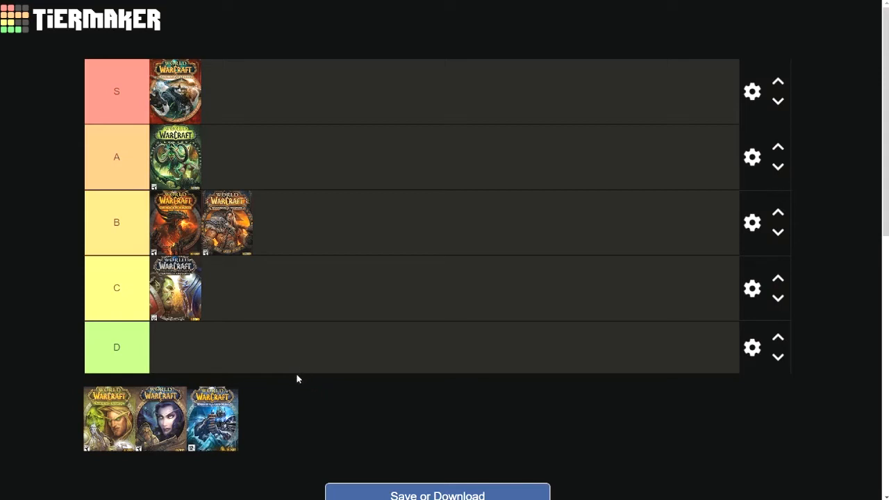
mouse_move(293, 375)
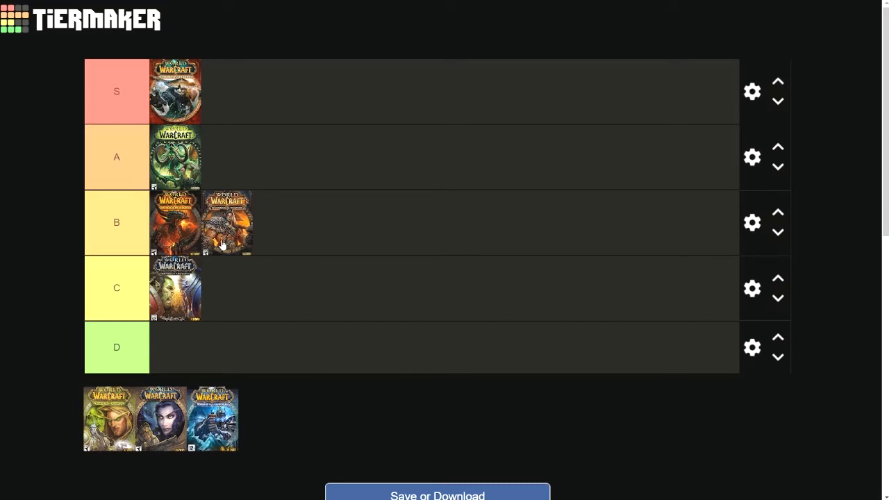
mouse_move(158, 239)
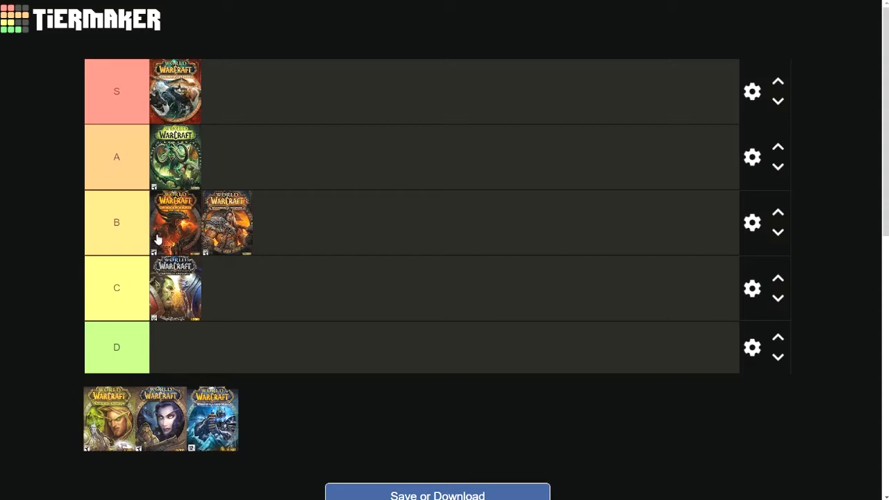
mouse_move(377, 242)
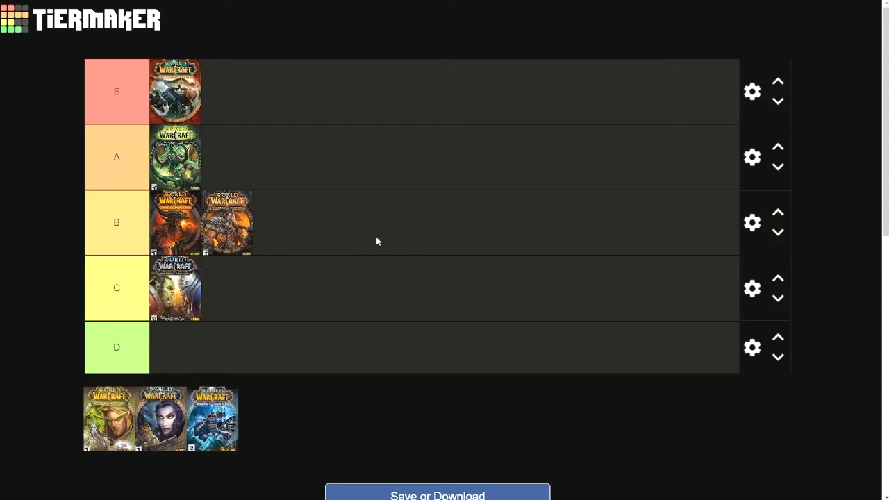
mouse_move(256, 264)
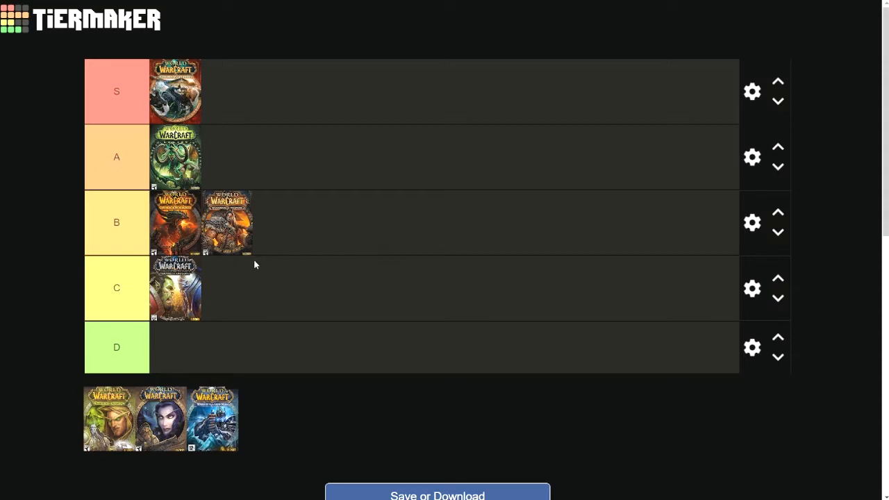
mouse_move(258, 303)
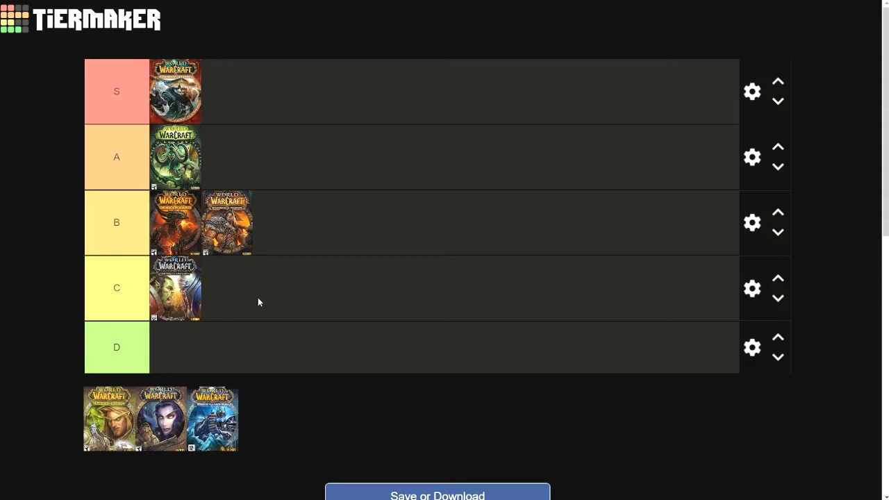
mouse_move(252, 294)
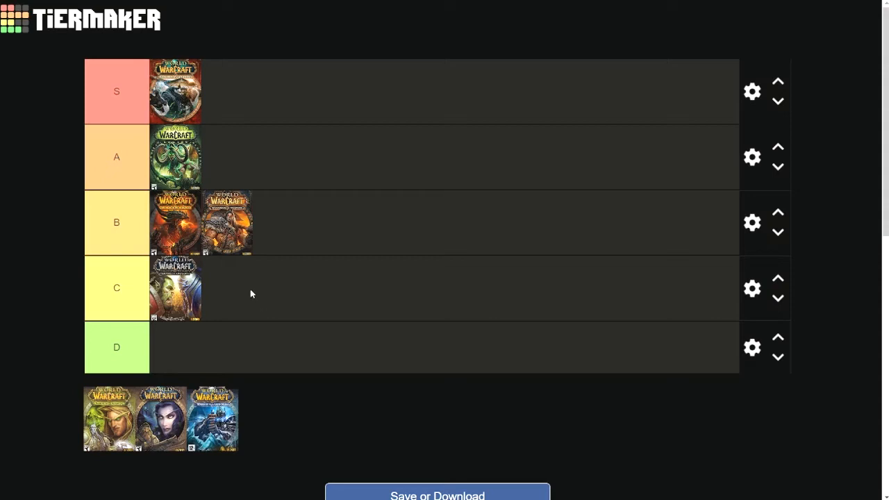
mouse_move(322, 255)
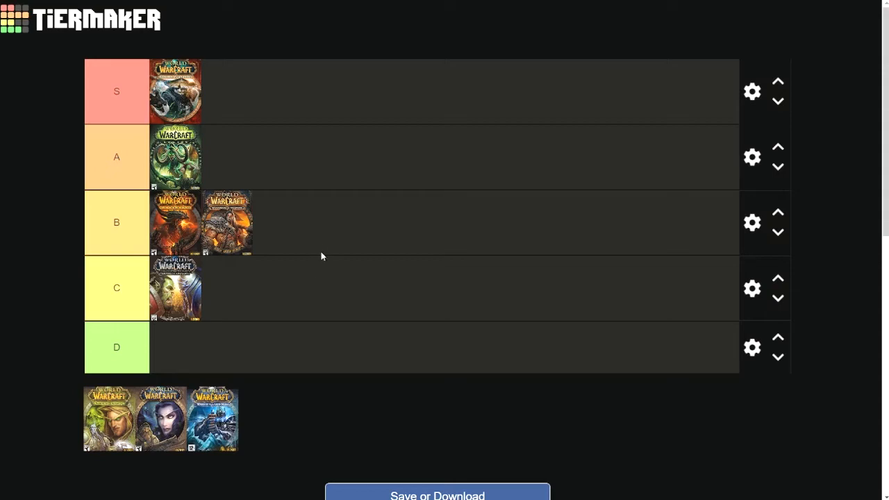
mouse_move(323, 250)
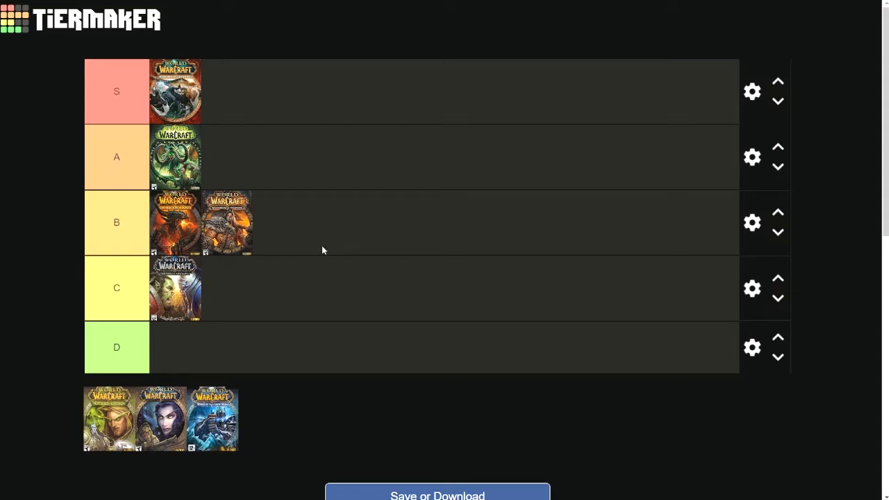
mouse_move(312, 250)
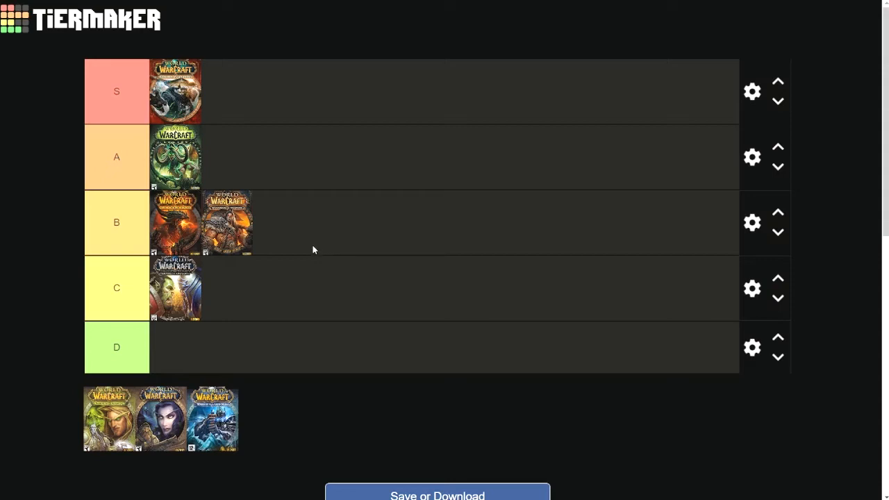
mouse_move(311, 247)
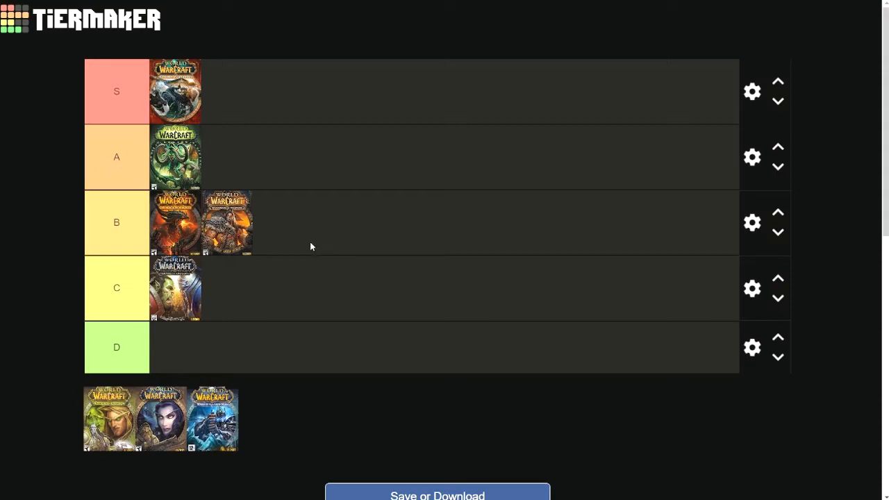
mouse_move(316, 235)
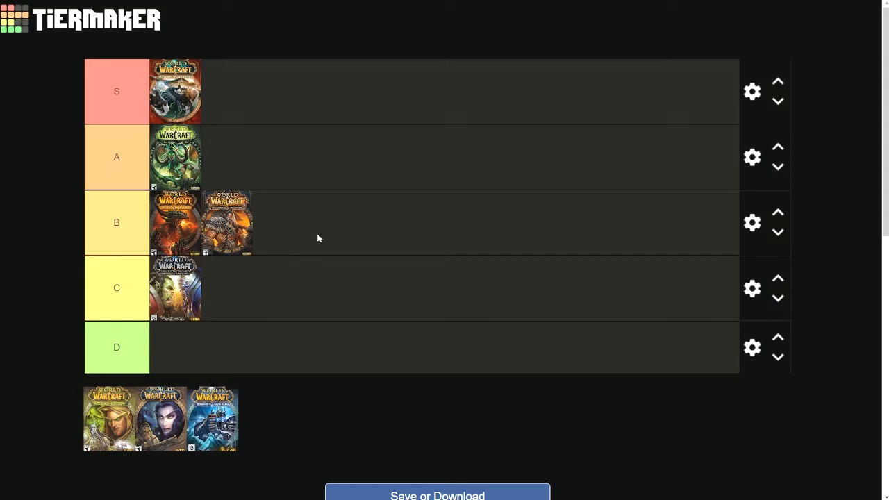
mouse_move(306, 242)
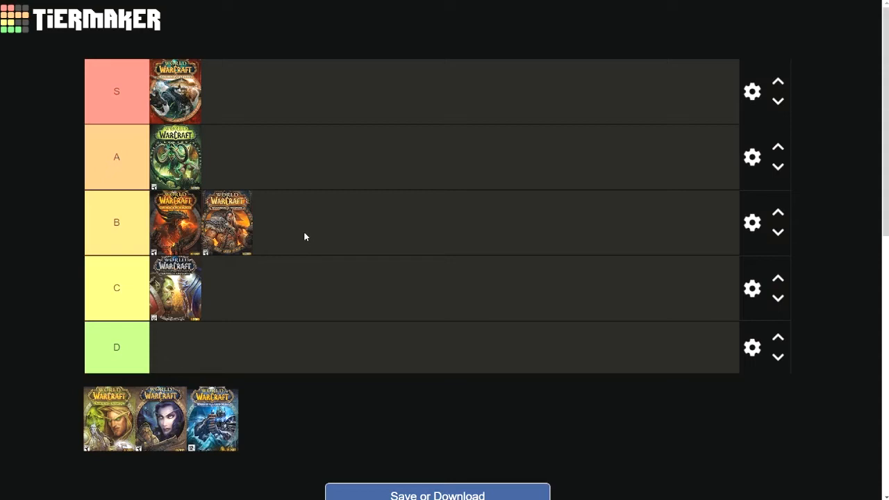
mouse_move(271, 265)
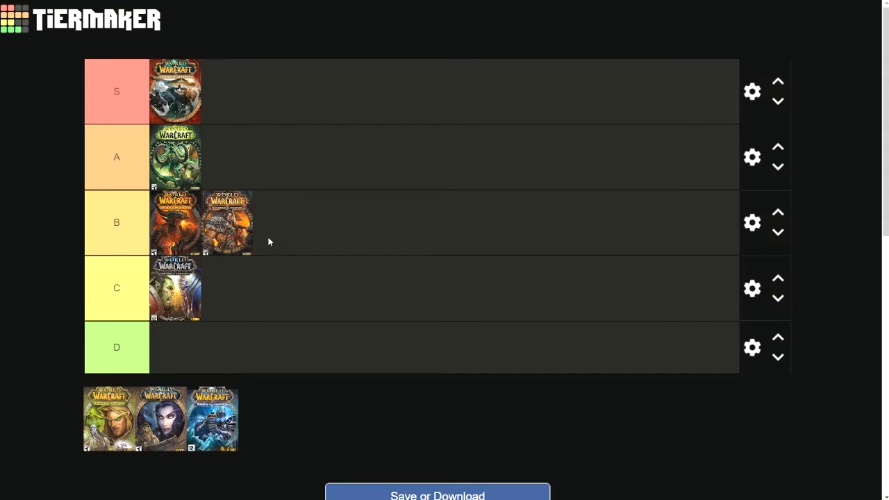
mouse_move(250, 308)
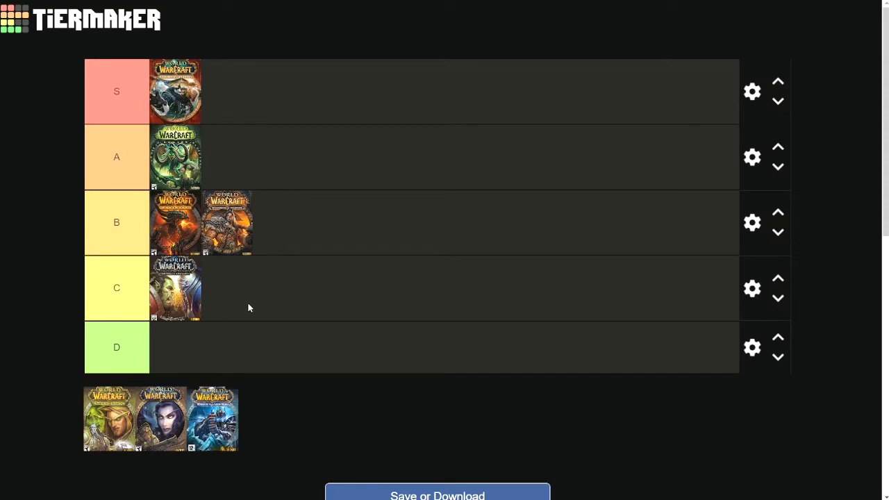
mouse_move(244, 303)
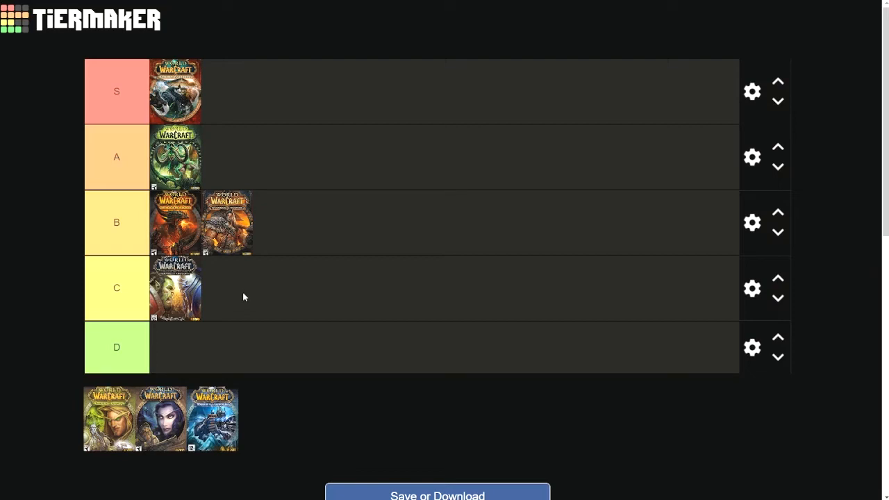
mouse_move(229, 281)
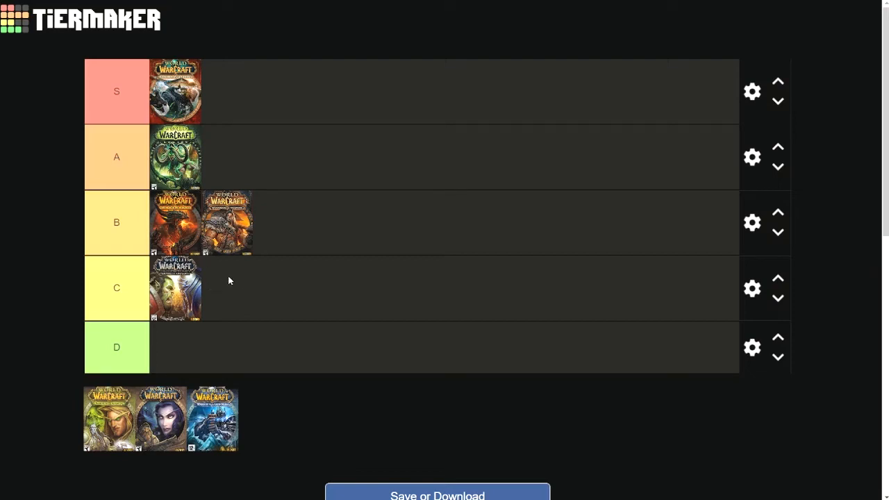
mouse_move(225, 322)
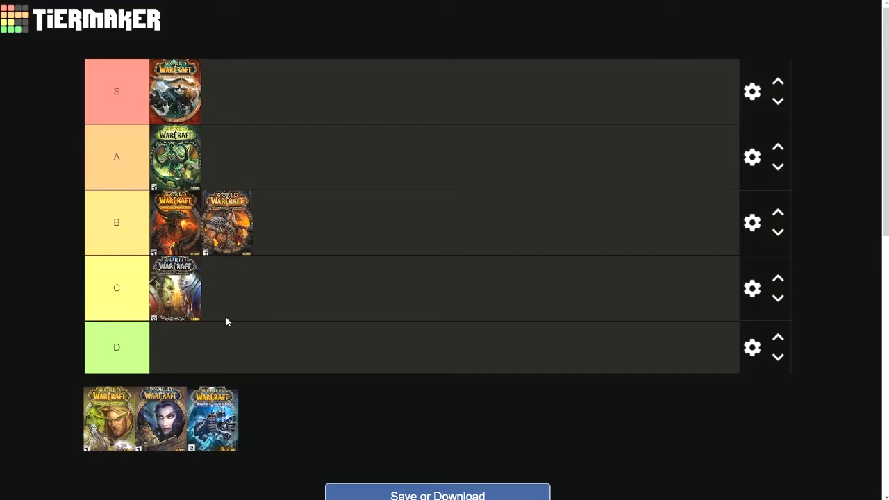
mouse_move(192, 242)
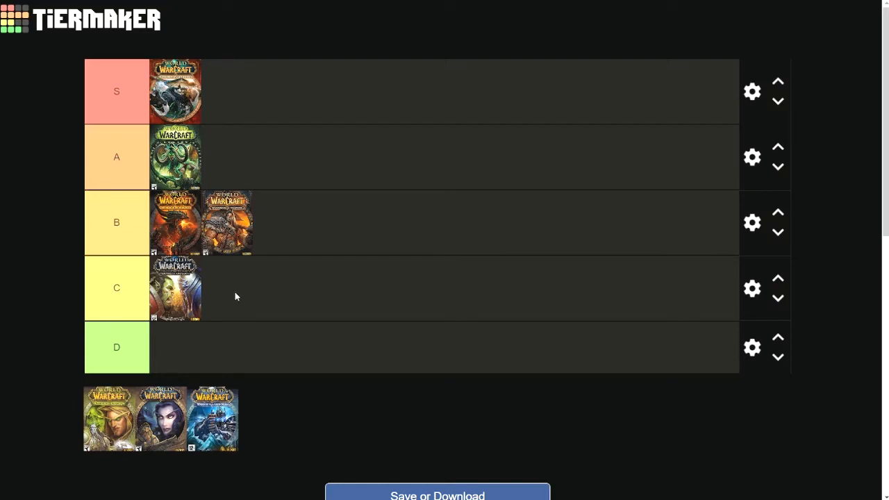
mouse_move(230, 283)
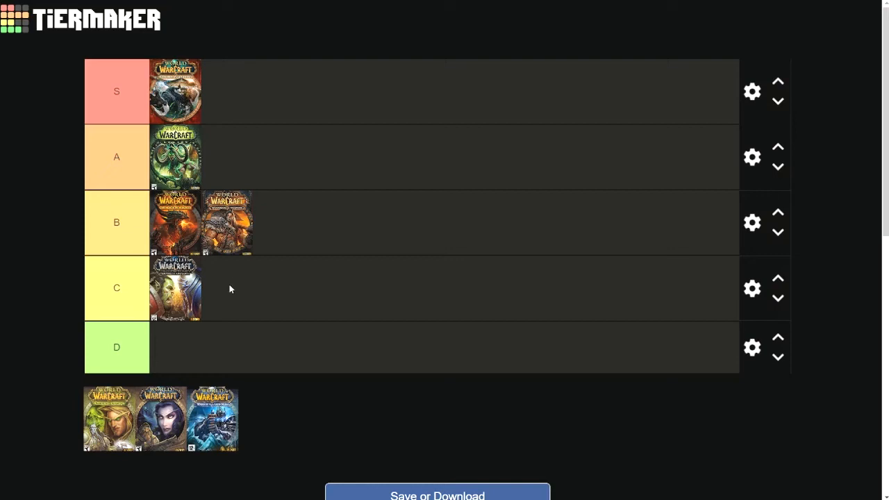
mouse_move(181, 235)
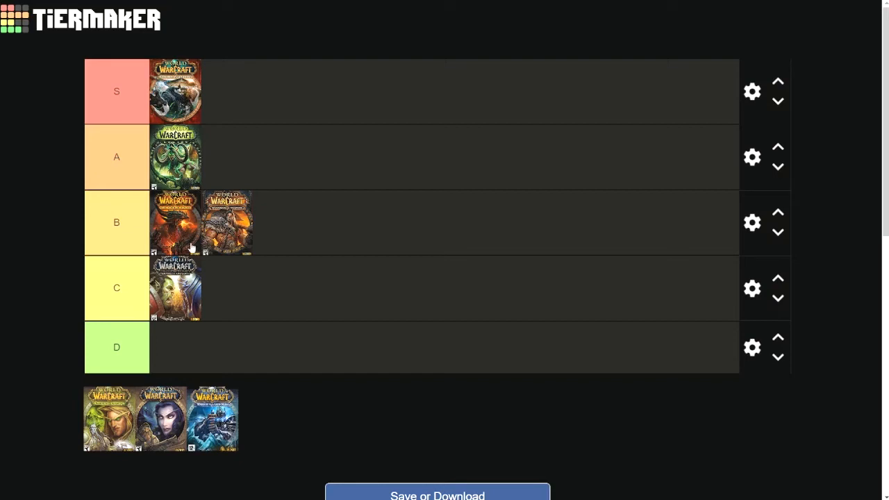
mouse_move(160, 279)
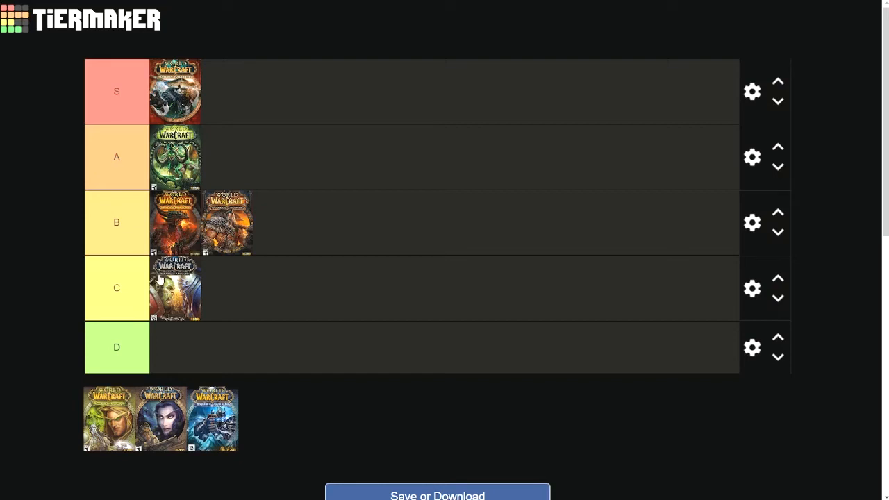
mouse_move(175, 439)
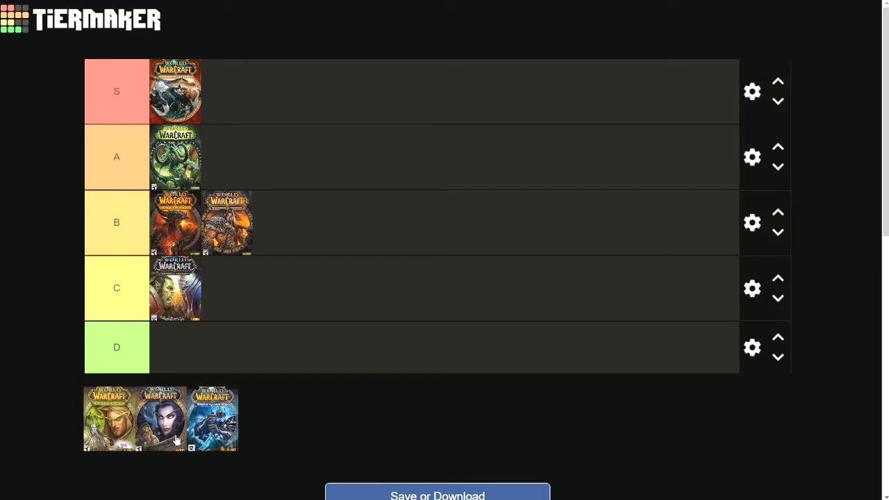
Rank the icy blue Wrath of the Lich King cover at the front of tier S.
drag(214, 416, 340, 253)
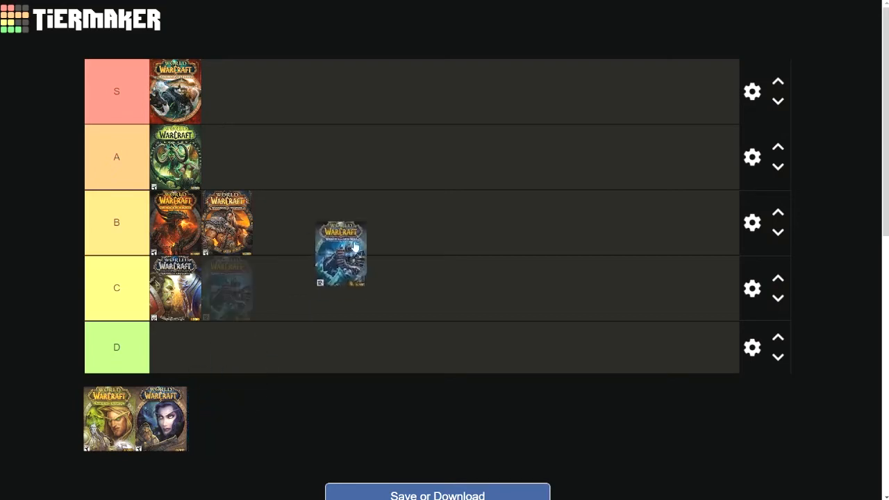
drag(340, 253, 227, 91)
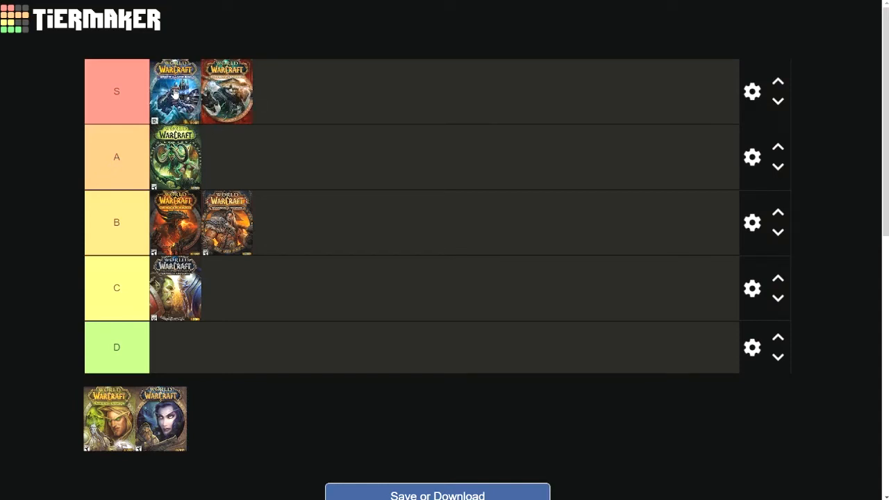
mouse_move(186, 119)
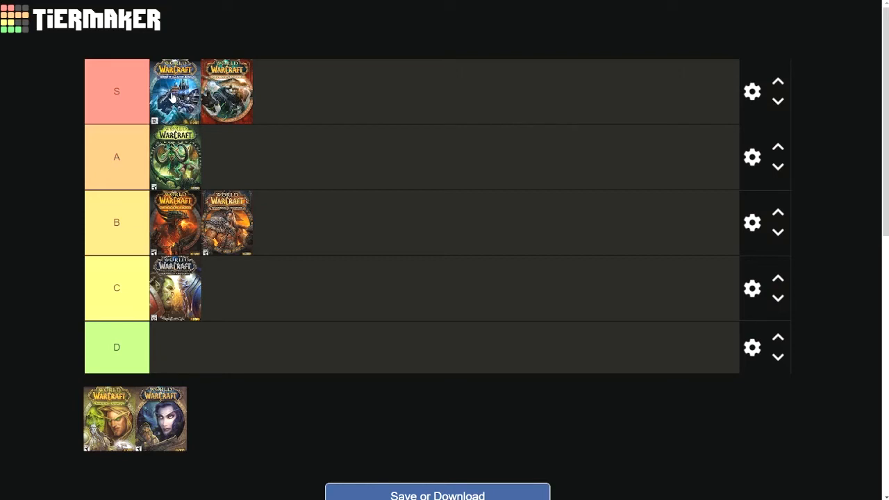
mouse_move(179, 94)
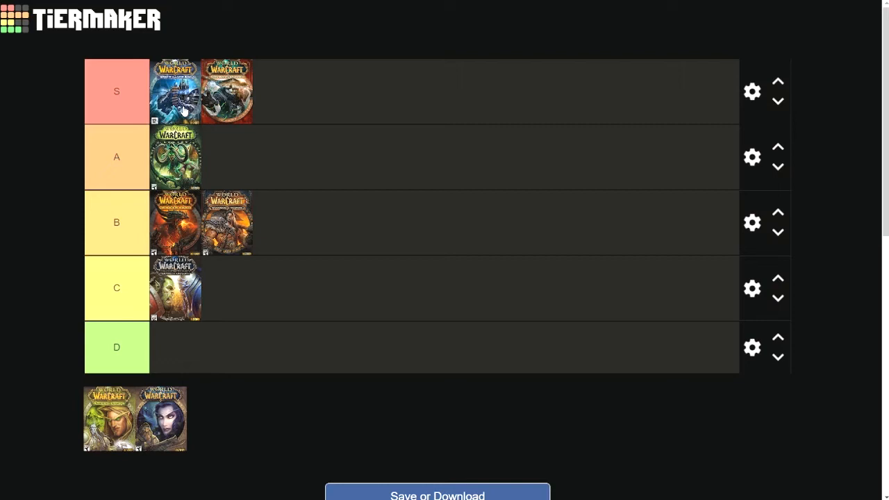
mouse_move(212, 141)
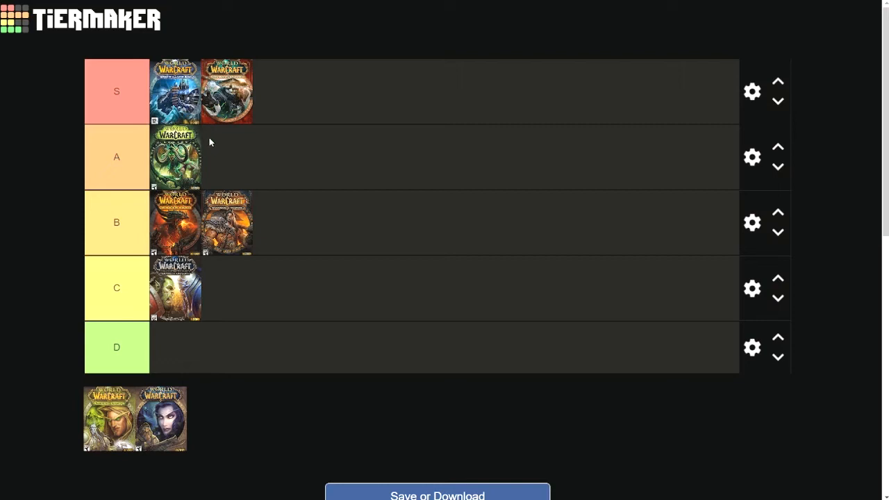
mouse_move(266, 146)
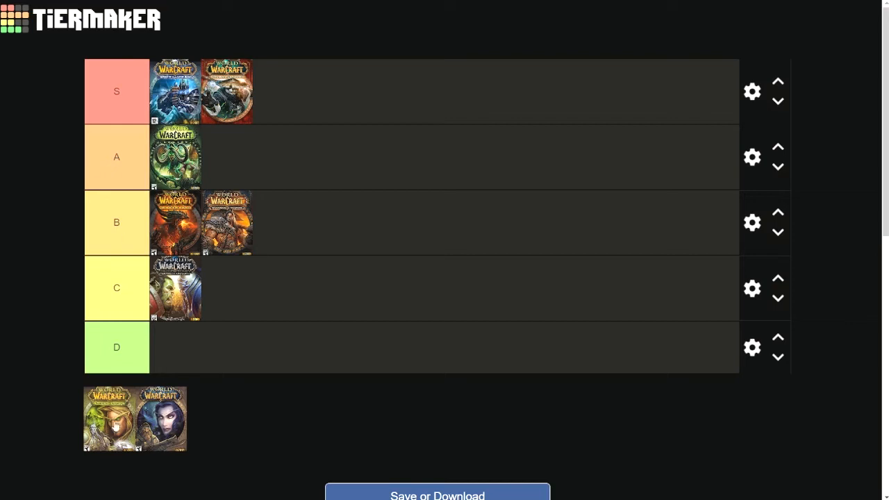
Rank the green Burning Crusade elf cover in tier A beside the existing cover.
drag(109, 420, 262, 275)
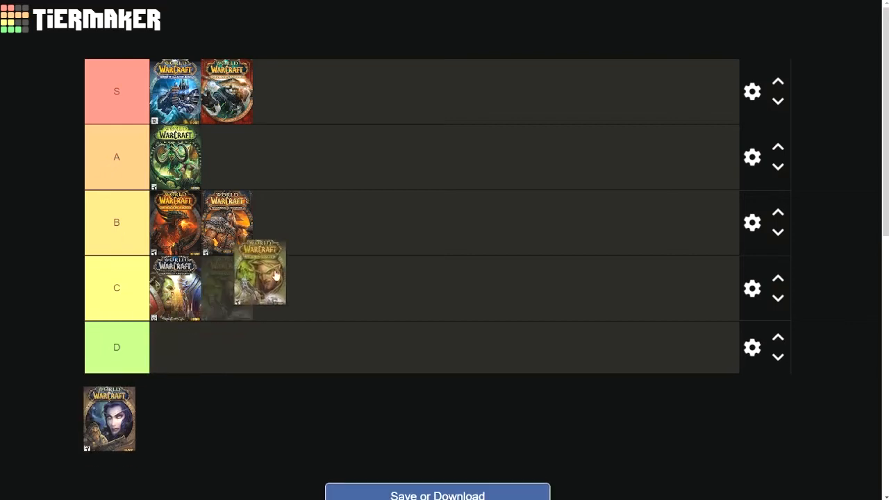
drag(261, 275, 294, 220)
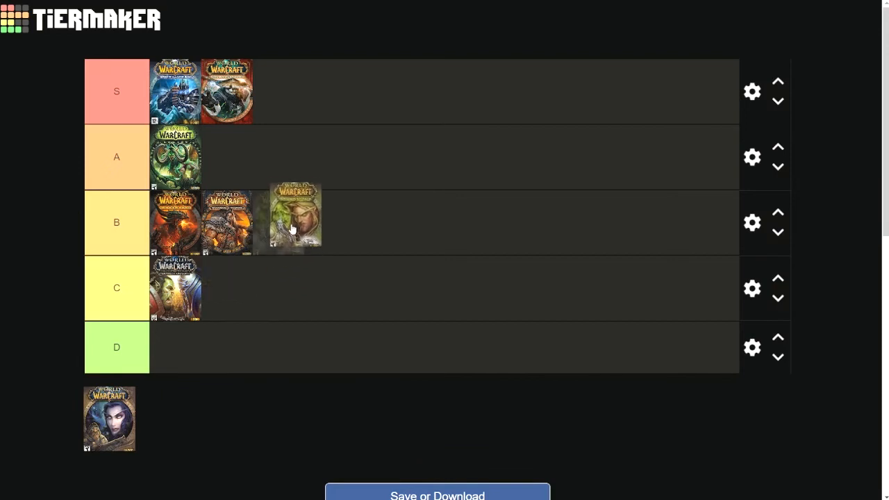
drag(295, 217, 225, 156)
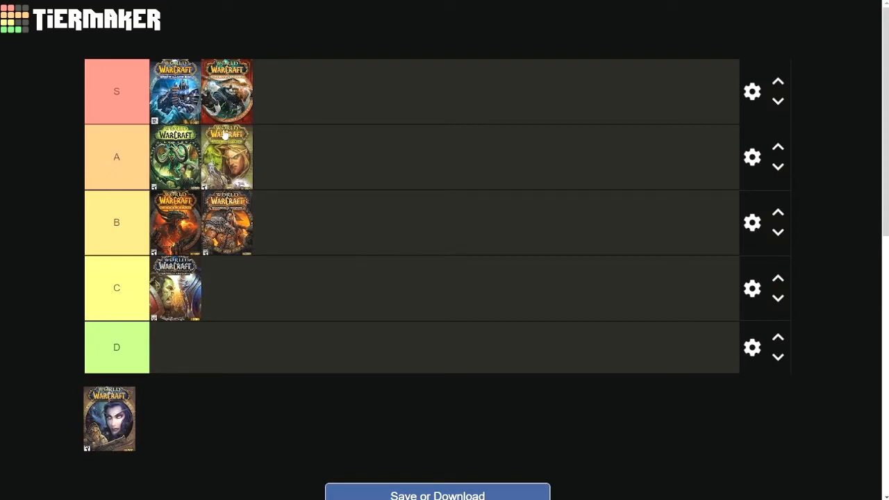
mouse_move(225, 160)
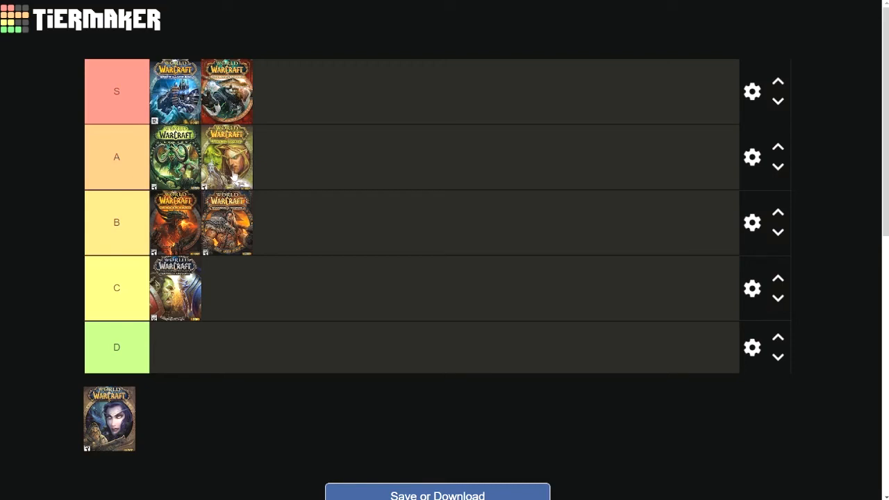
mouse_move(234, 174)
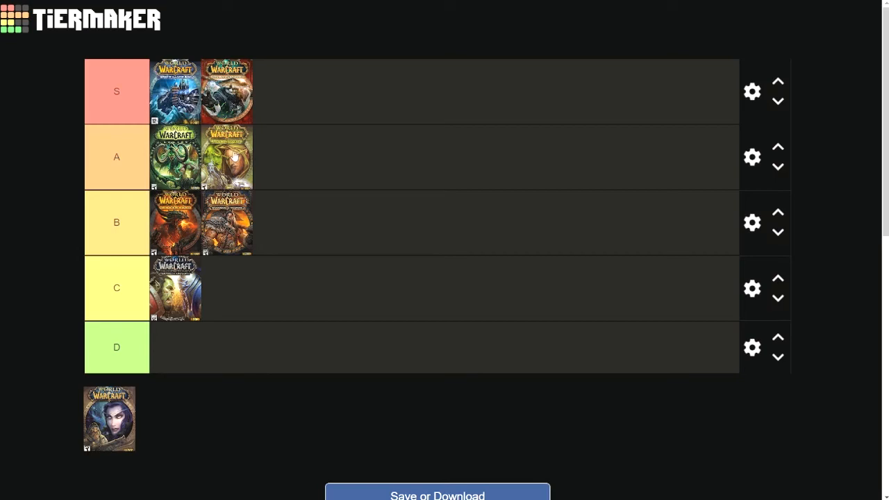
mouse_move(234, 152)
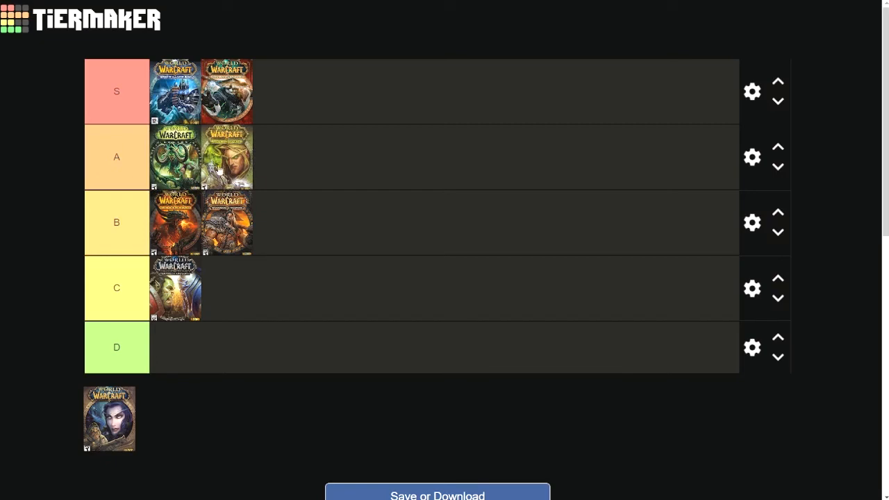
mouse_move(330, 315)
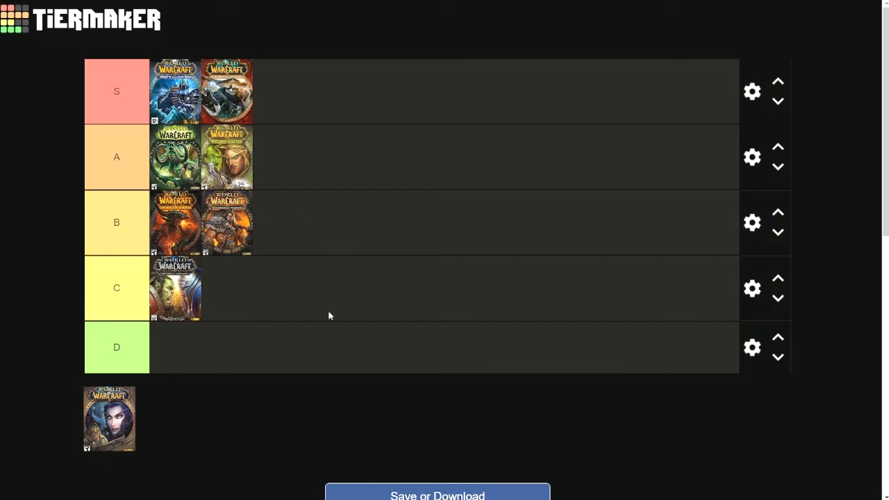
Rank the blue elf-figure cover in tier B after its two covers, completing the list.
drag(109, 418, 337, 347)
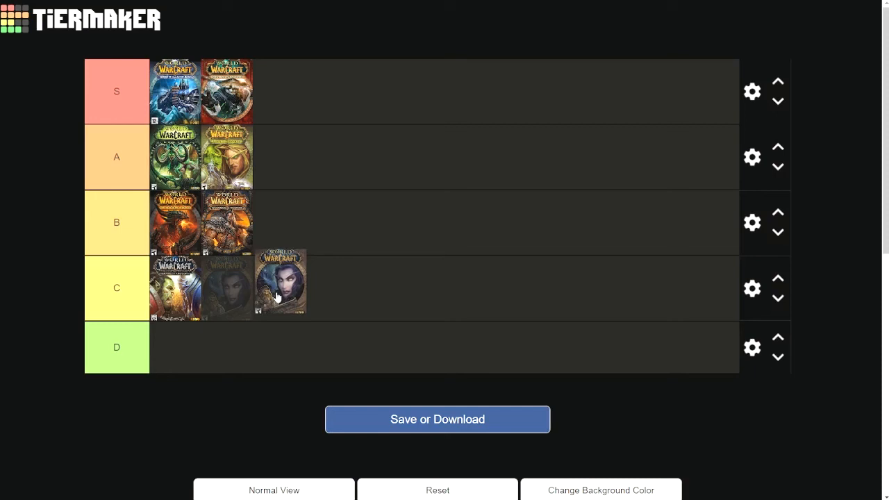
drag(281, 284, 228, 287)
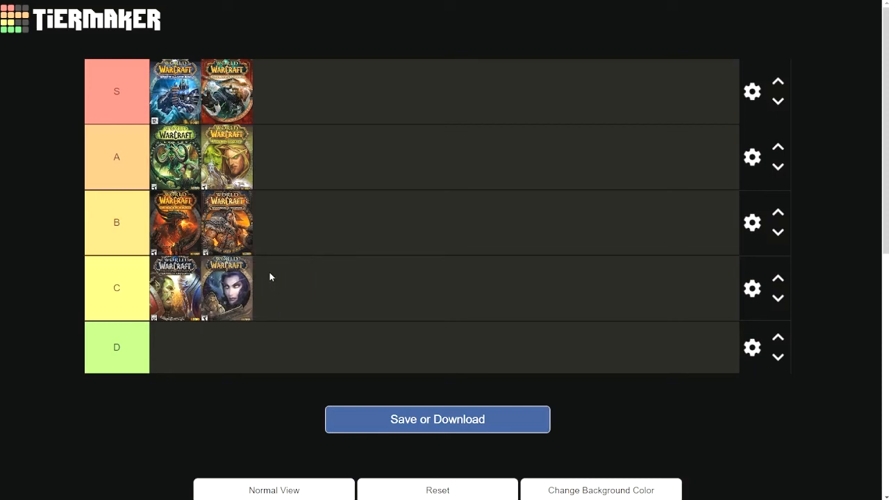
drag(226, 288, 278, 222)
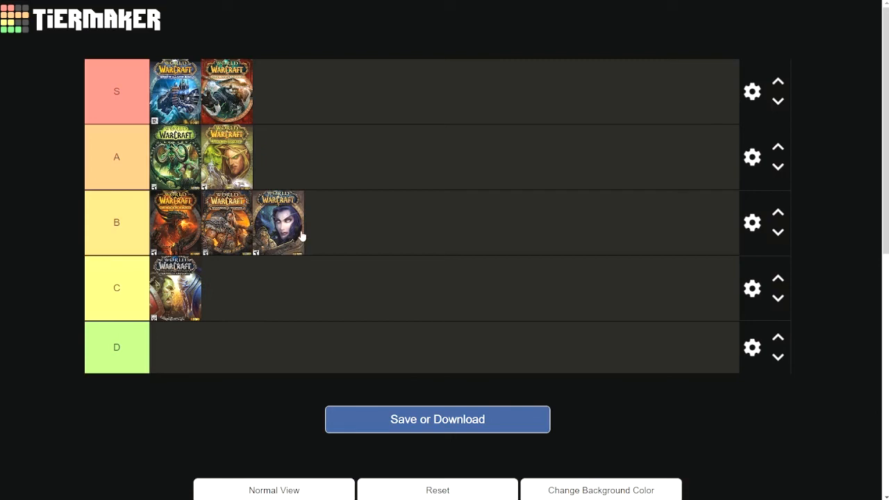
mouse_move(280, 283)
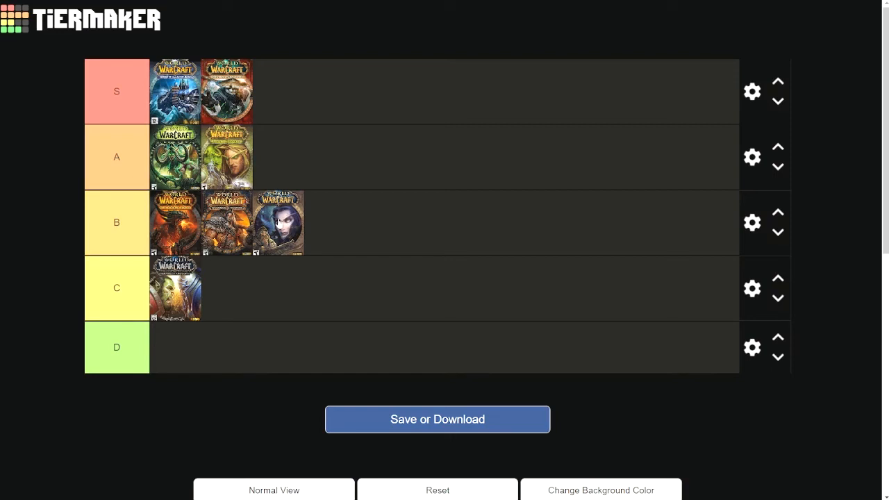
mouse_move(281, 223)
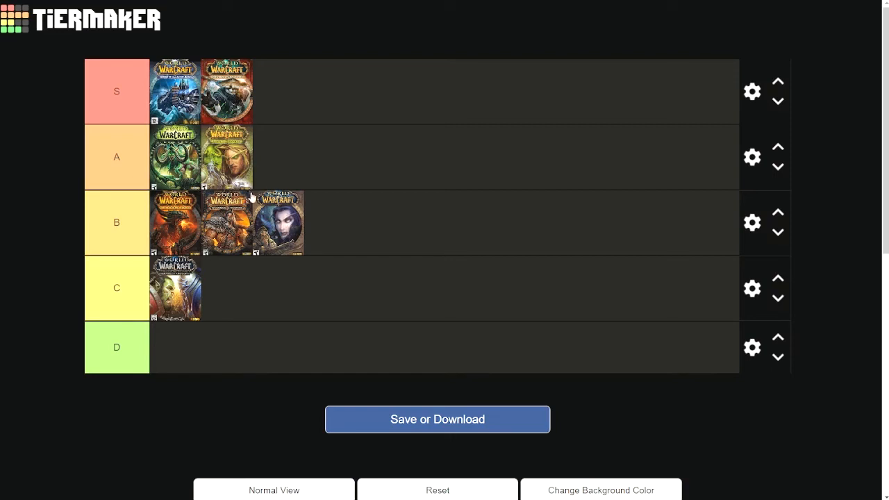
mouse_move(263, 233)
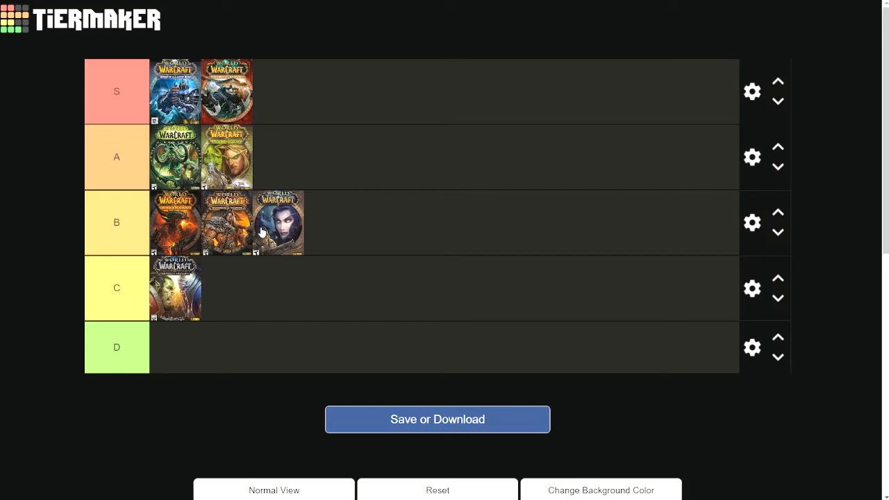
mouse_move(228, 163)
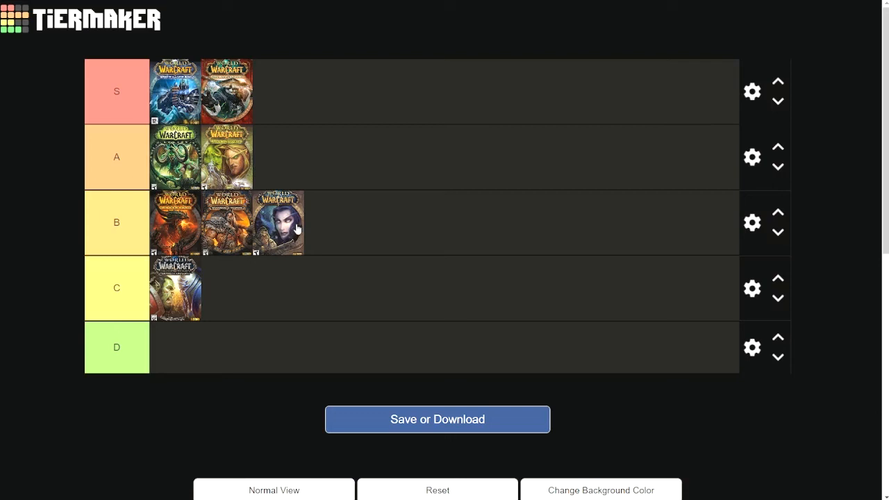
mouse_move(283, 175)
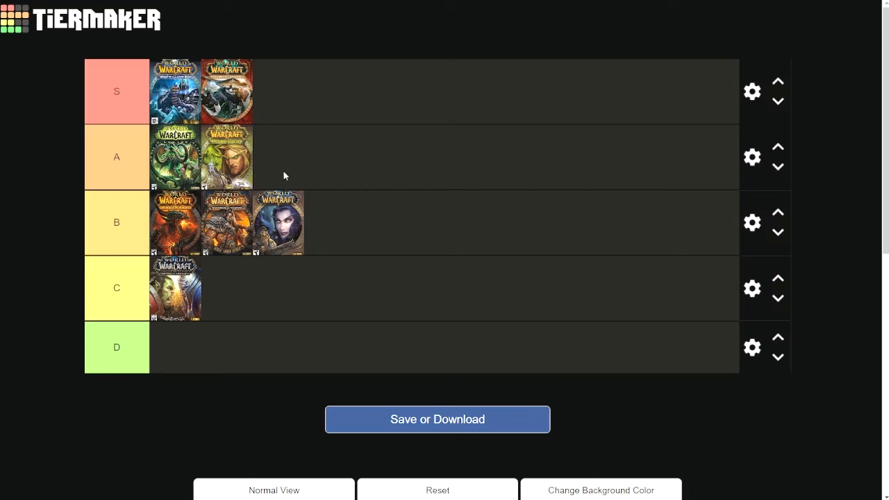
mouse_move(280, 208)
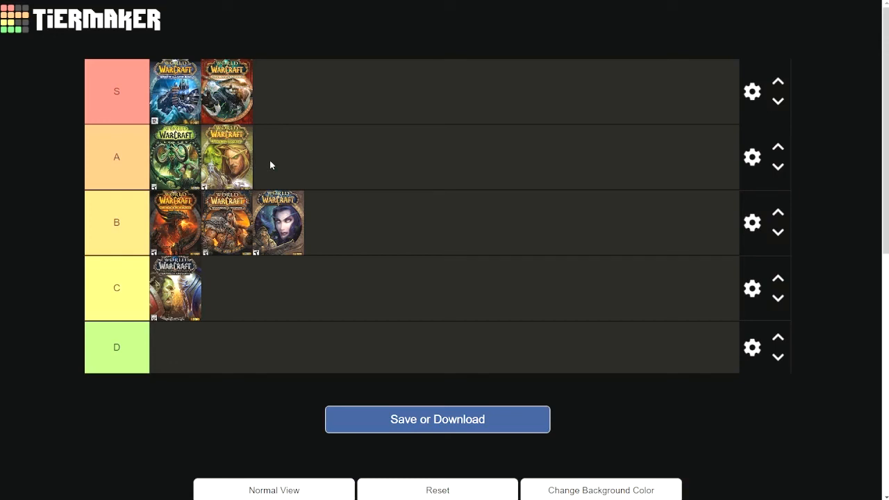
mouse_move(263, 160)
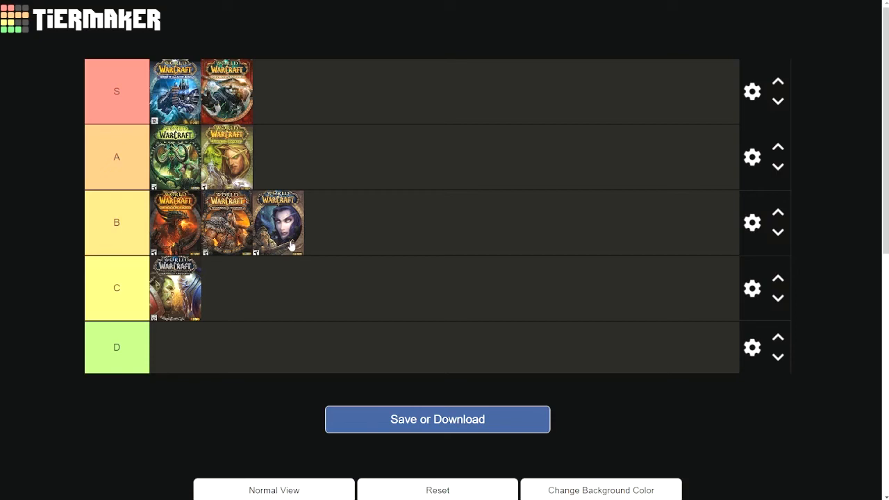
mouse_move(292, 225)
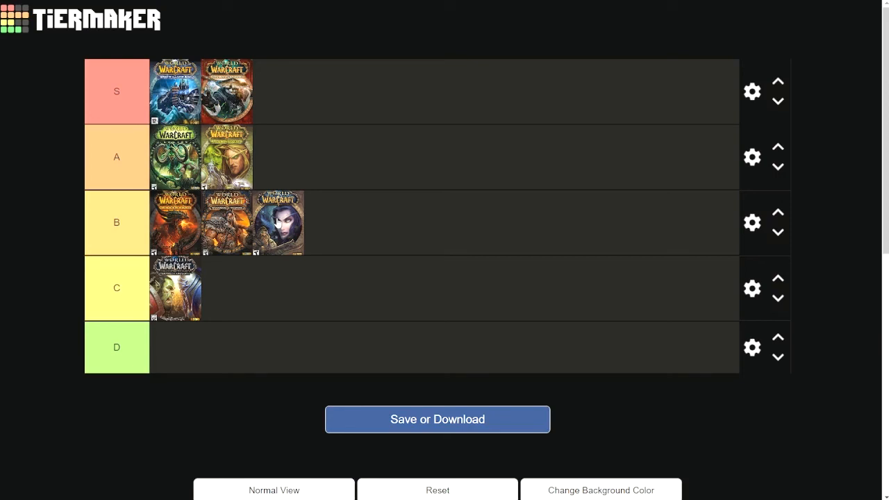
mouse_move(276, 224)
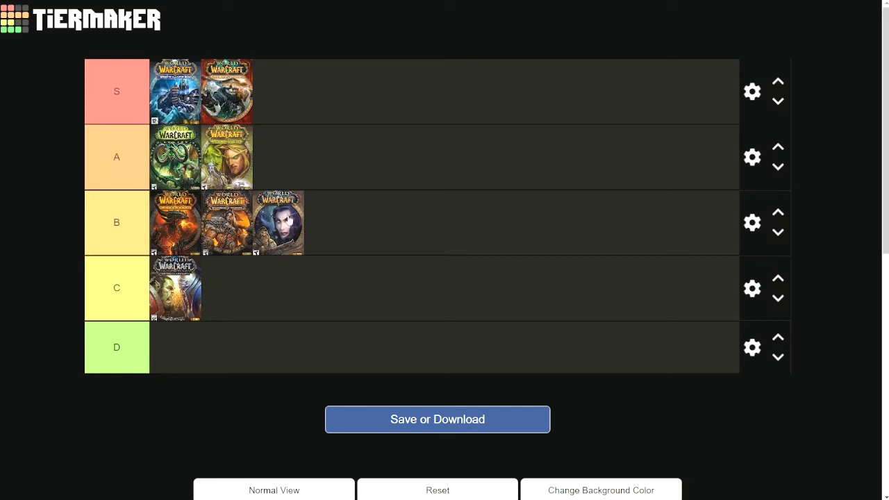
mouse_move(289, 242)
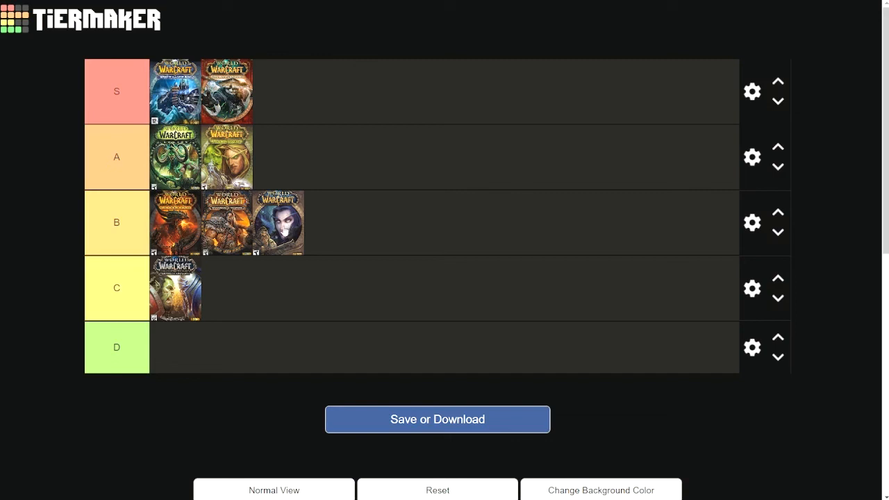
mouse_move(280, 228)
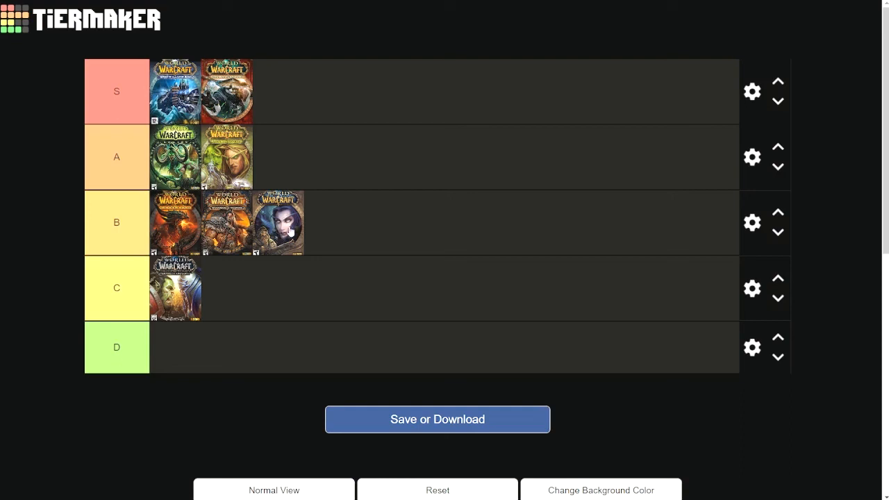
mouse_move(295, 229)
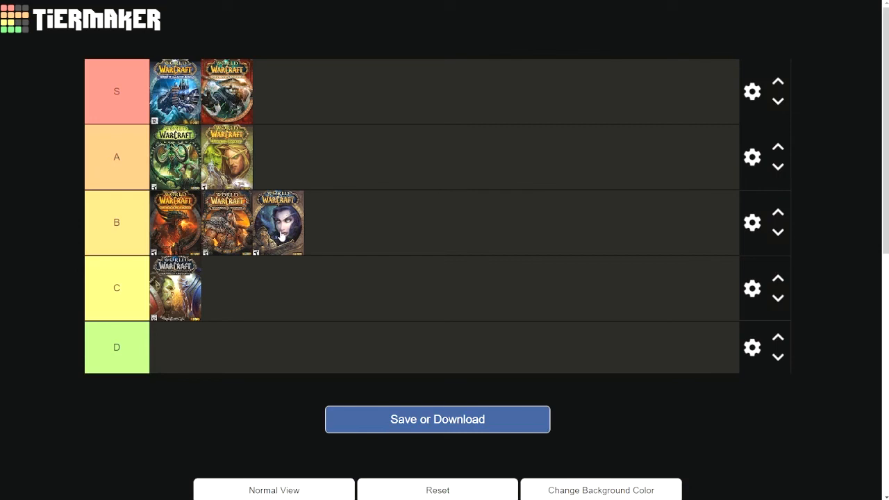
mouse_move(381, 252)
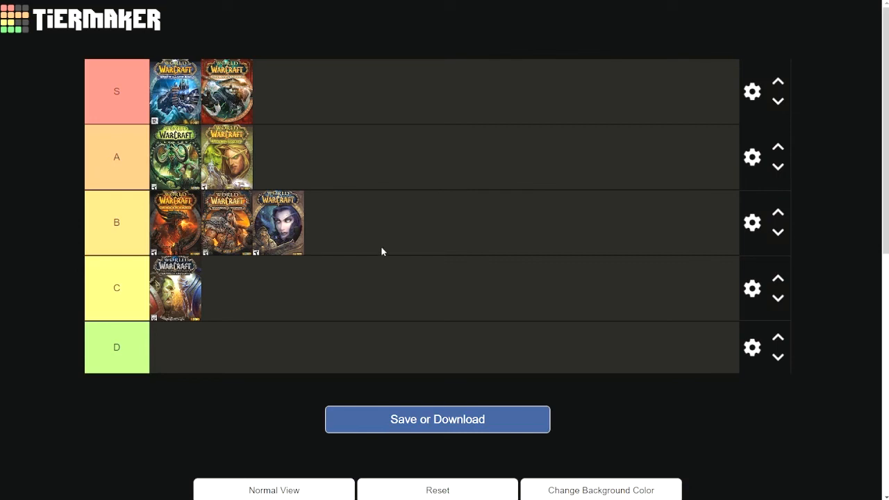
mouse_move(356, 234)
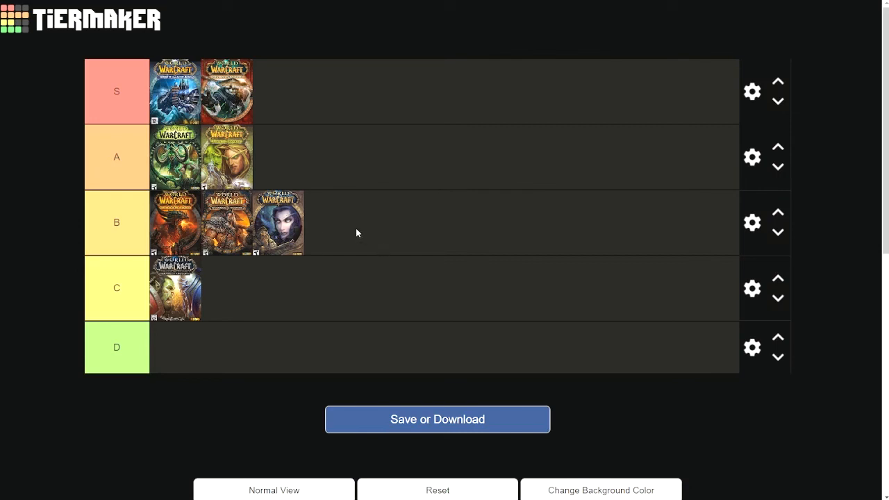
mouse_move(353, 225)
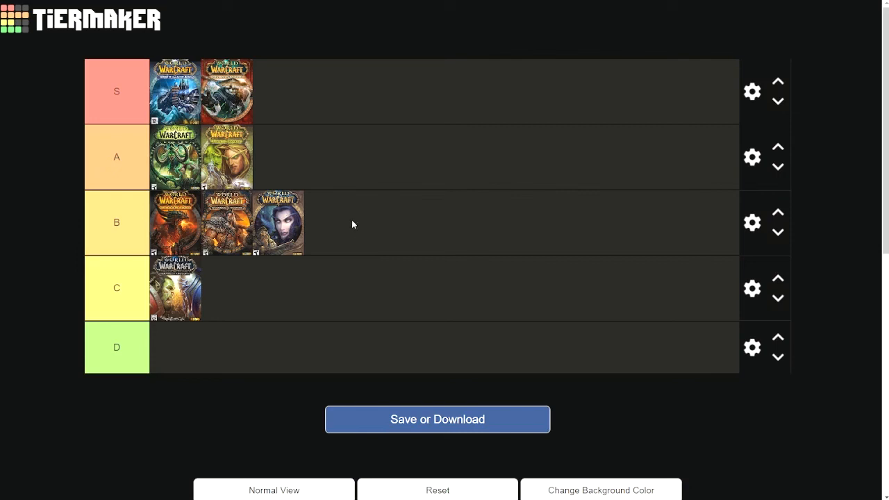
mouse_move(309, 228)
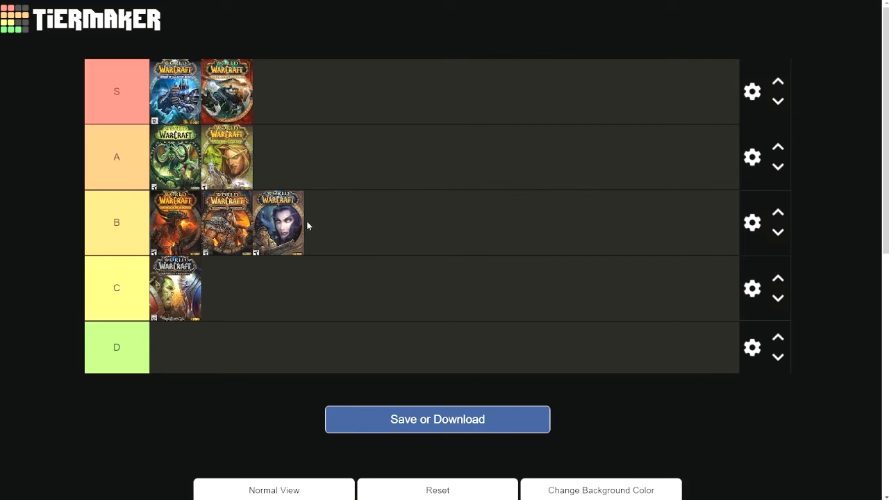
mouse_move(292, 226)
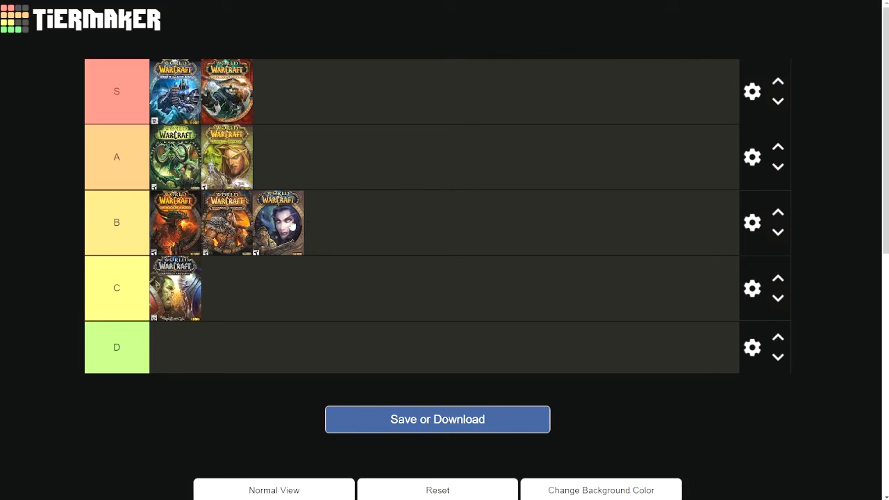
mouse_move(283, 261)
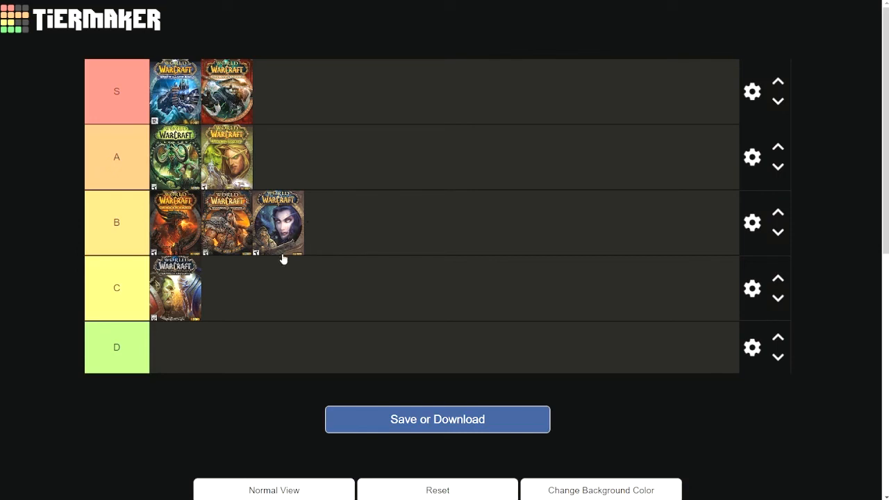
mouse_move(349, 229)
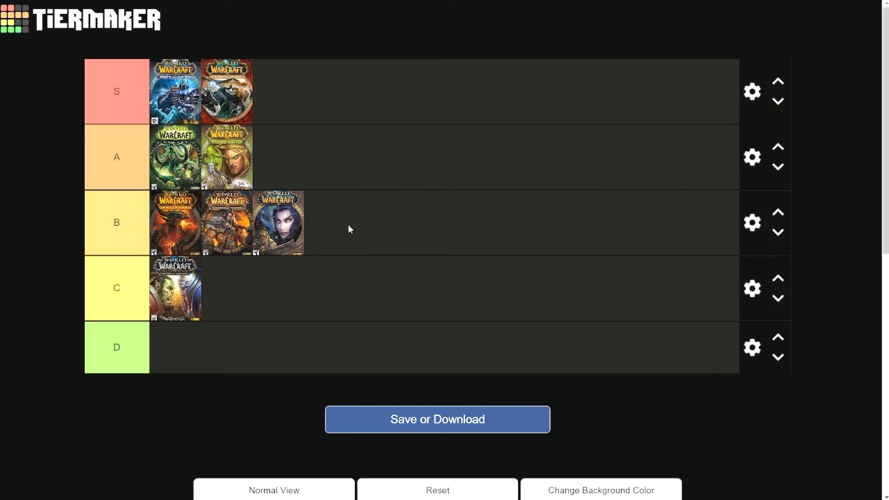
mouse_move(303, 252)
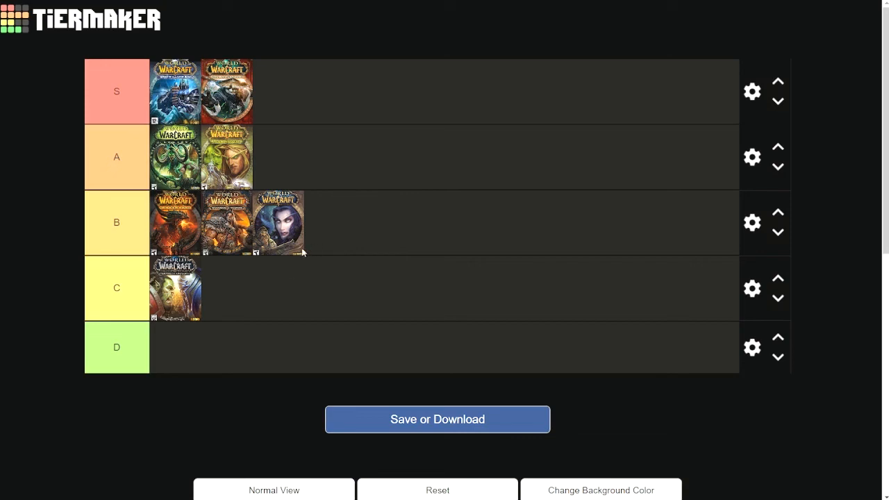
mouse_move(422, 261)
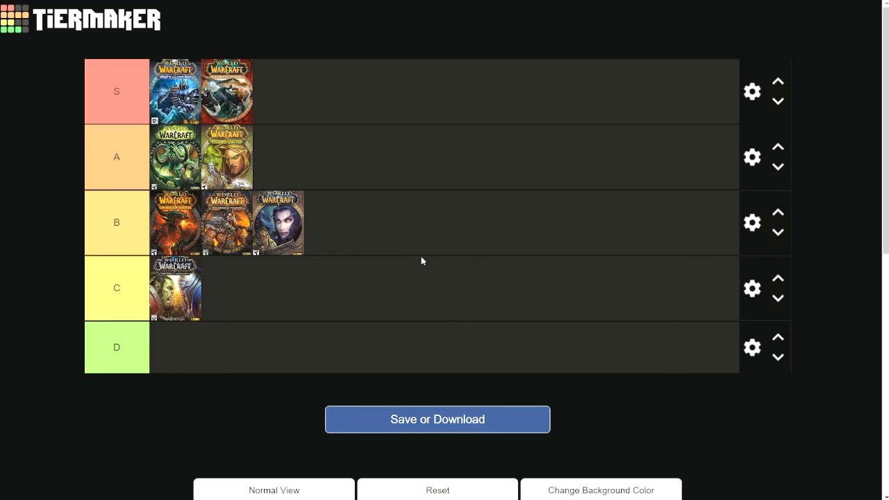
mouse_move(198, 350)
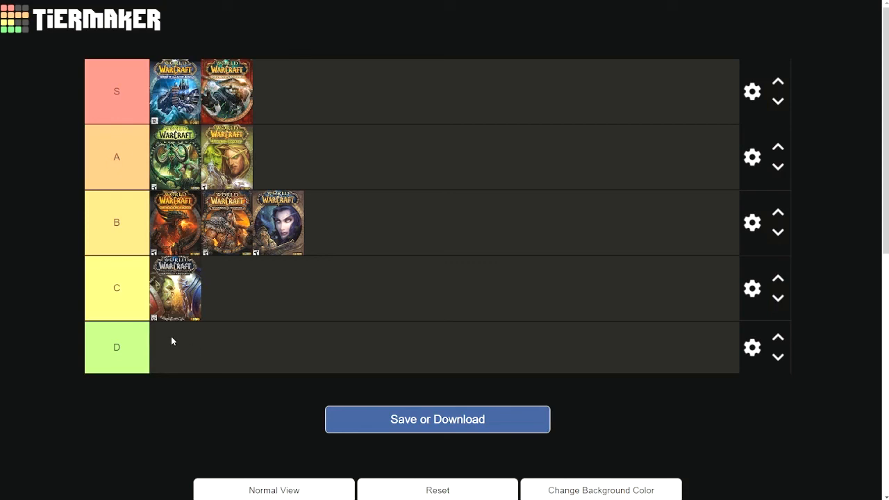
mouse_move(297, 283)
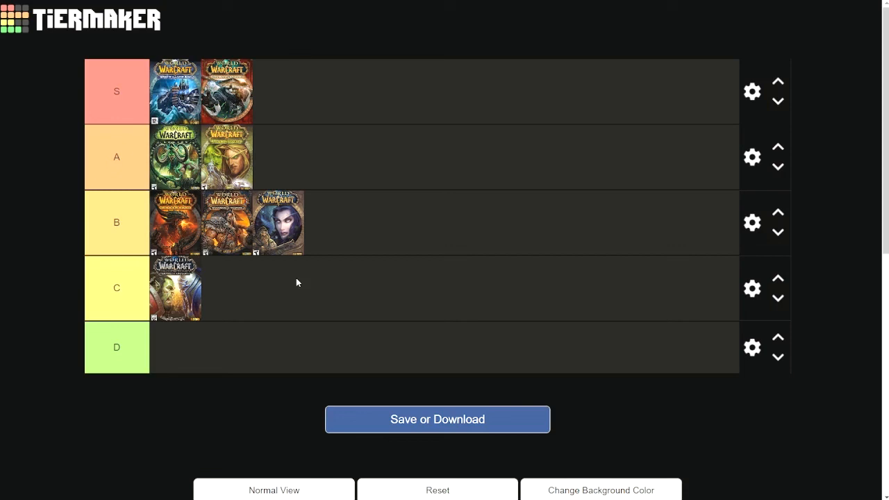
mouse_move(302, 308)
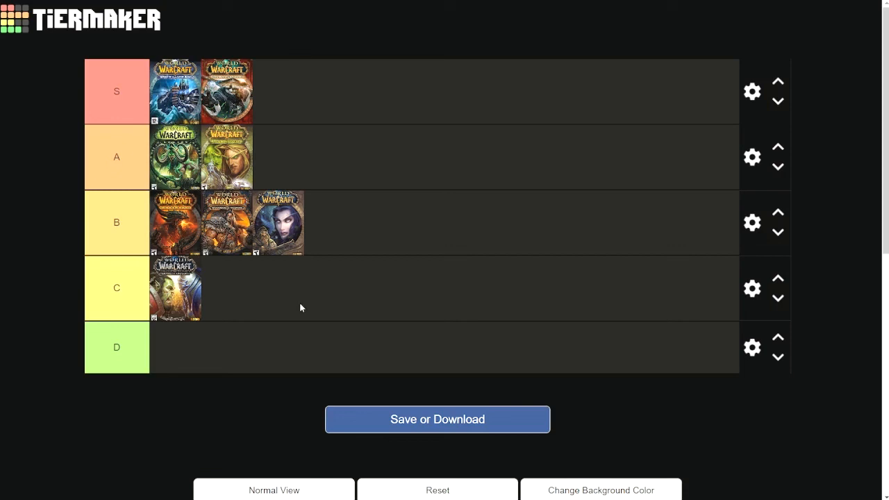
mouse_move(278, 321)
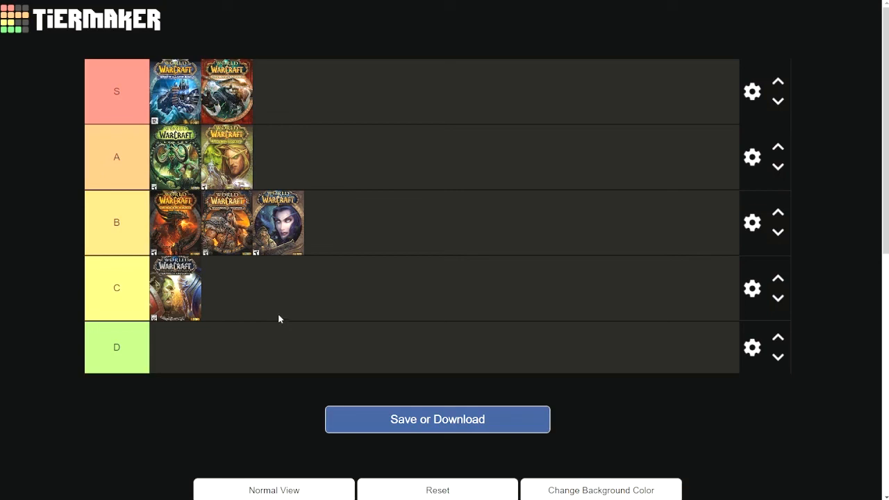
mouse_move(278, 297)
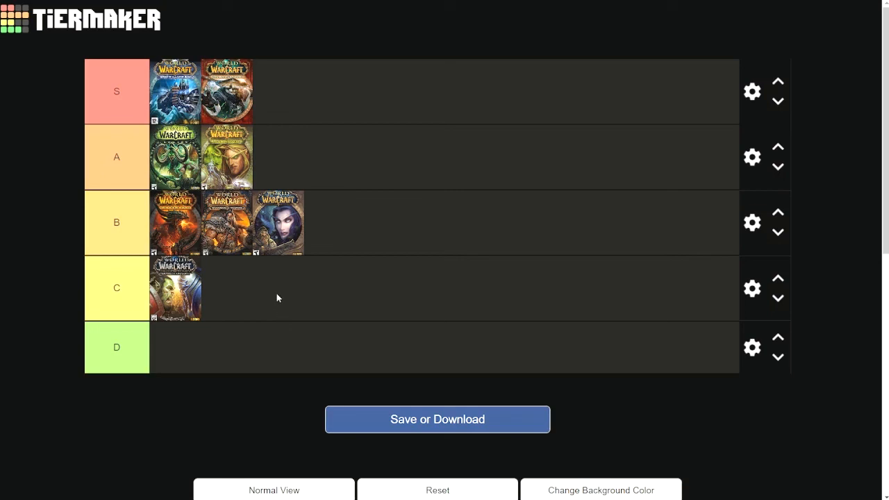
mouse_move(202, 102)
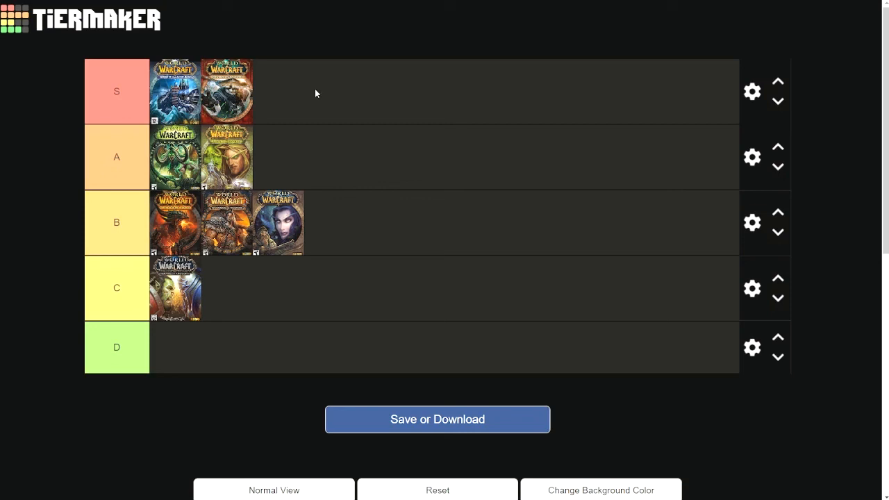
mouse_move(311, 89)
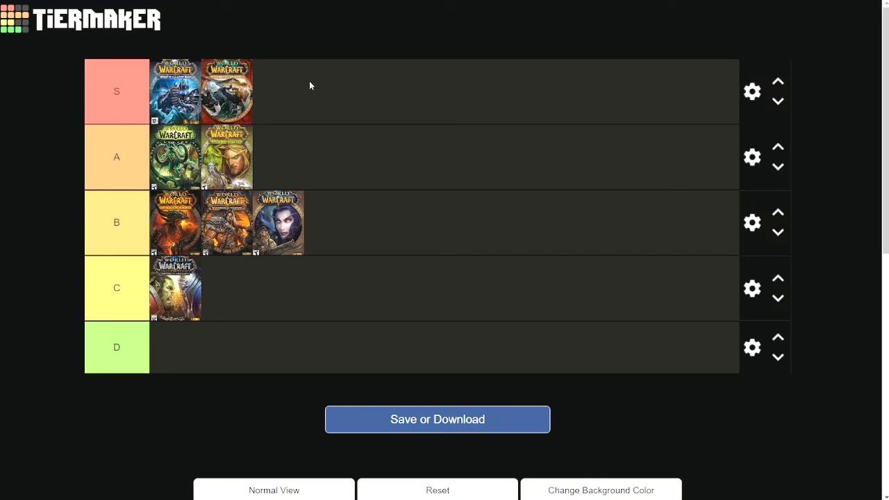
mouse_move(300, 78)
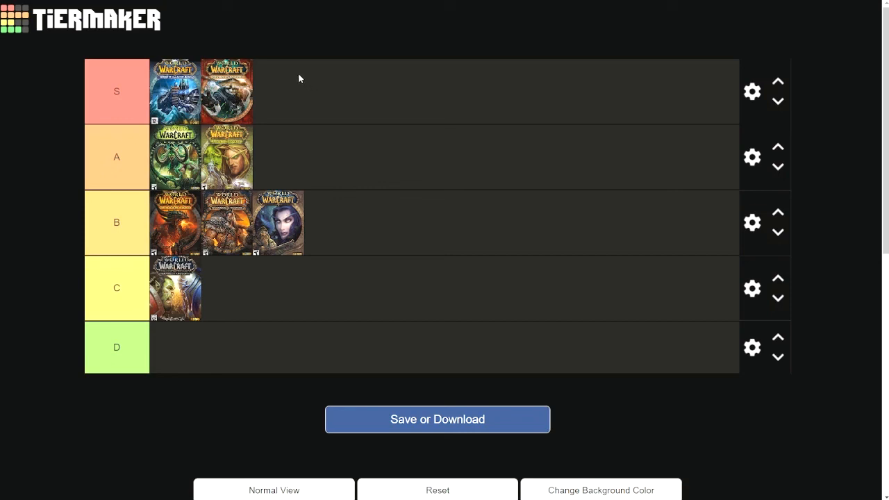
mouse_move(562, 314)
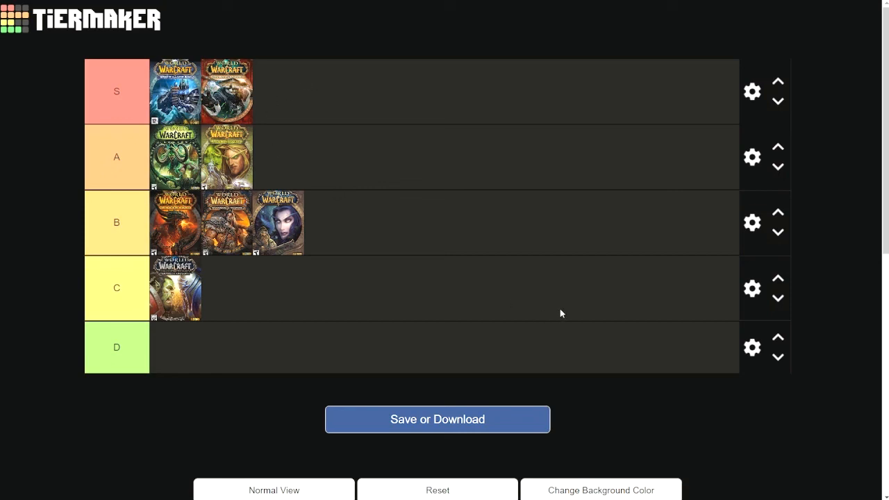
mouse_move(497, 299)
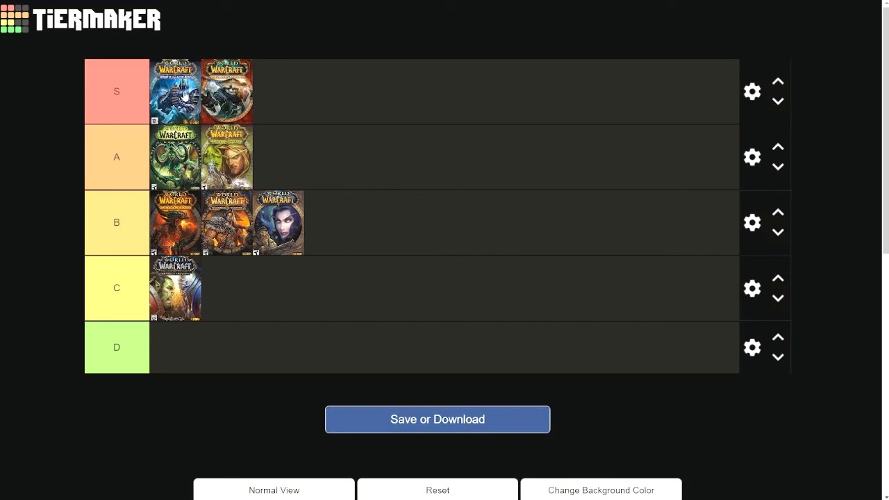
mouse_move(225, 165)
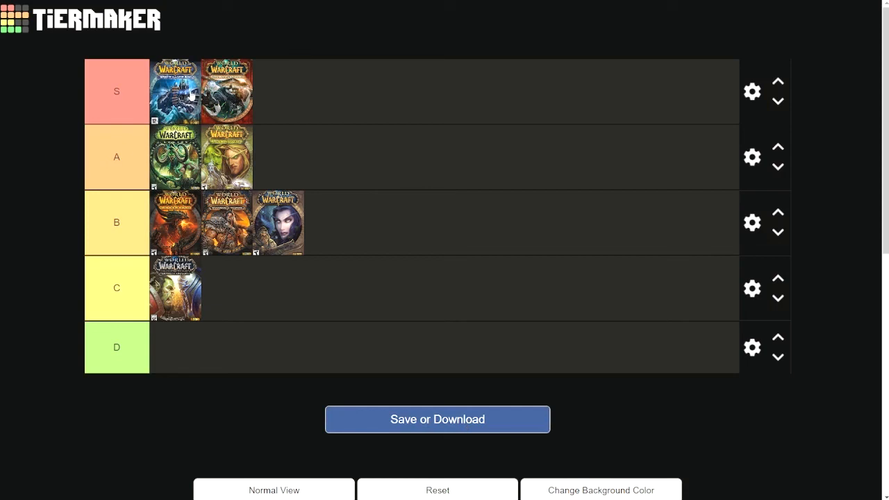
mouse_move(189, 98)
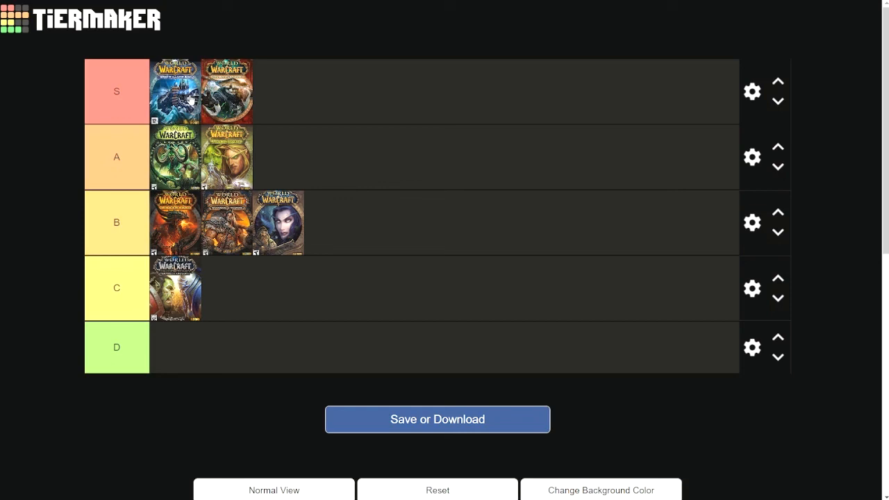
mouse_move(192, 100)
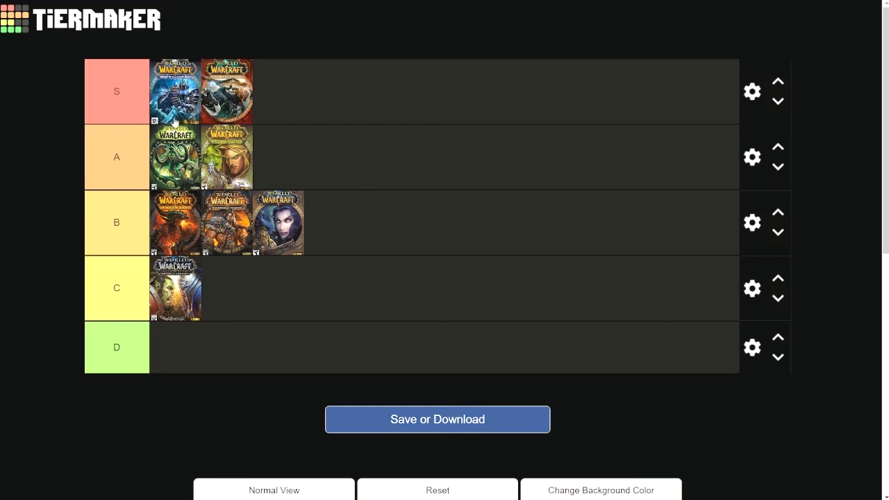
mouse_move(300, 131)
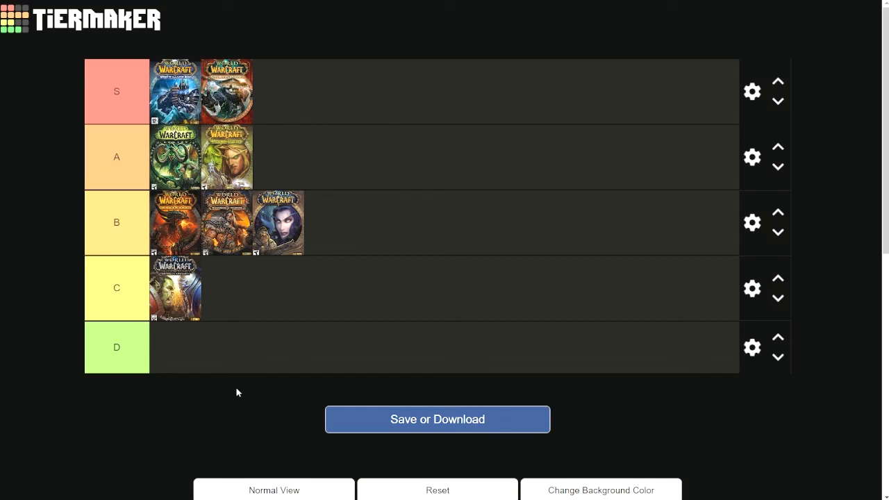
mouse_move(225, 356)
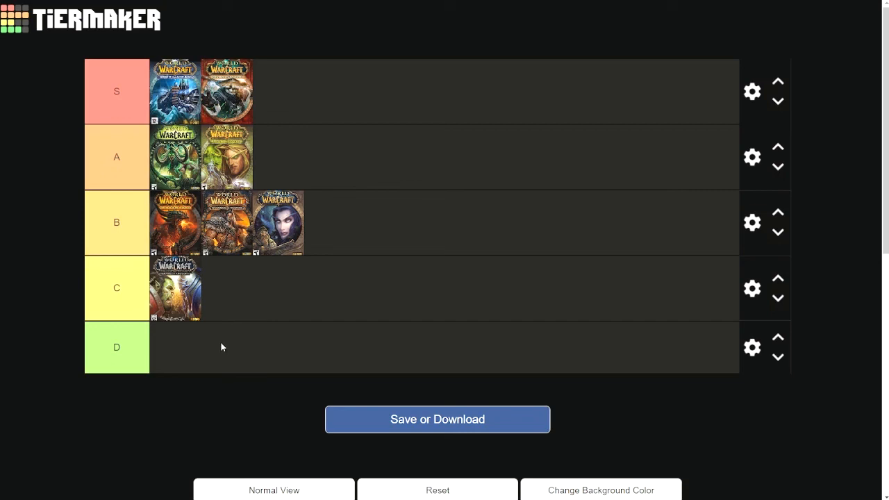
mouse_move(233, 229)
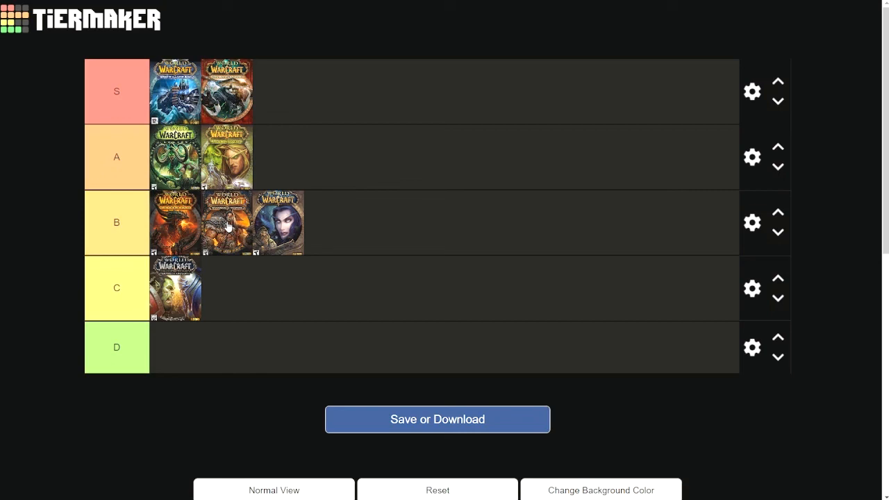
mouse_move(225, 222)
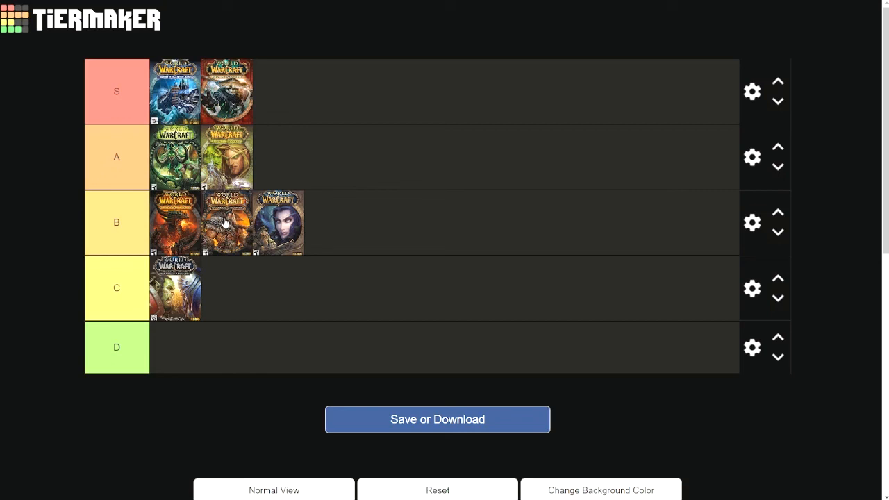
mouse_move(225, 277)
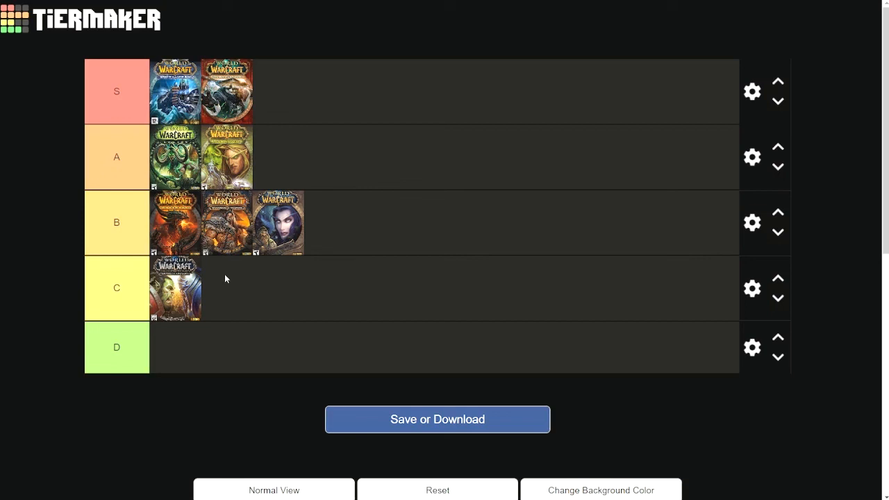
mouse_move(301, 381)
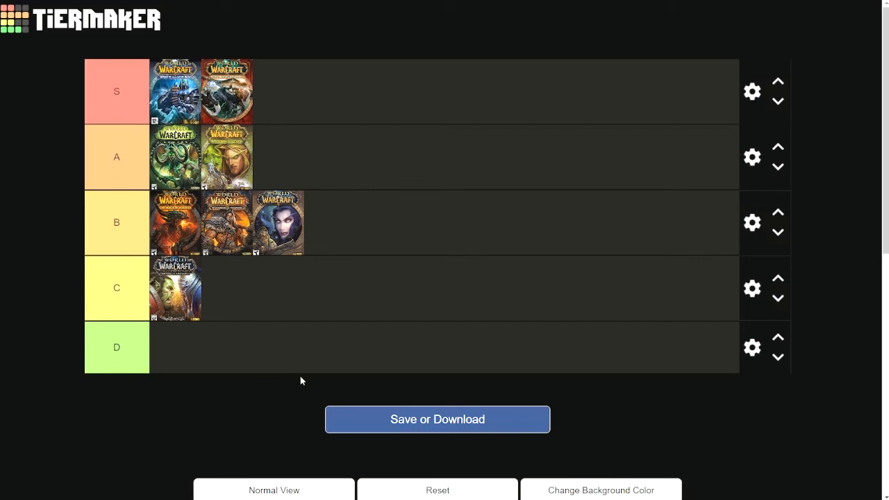
mouse_move(233, 296)
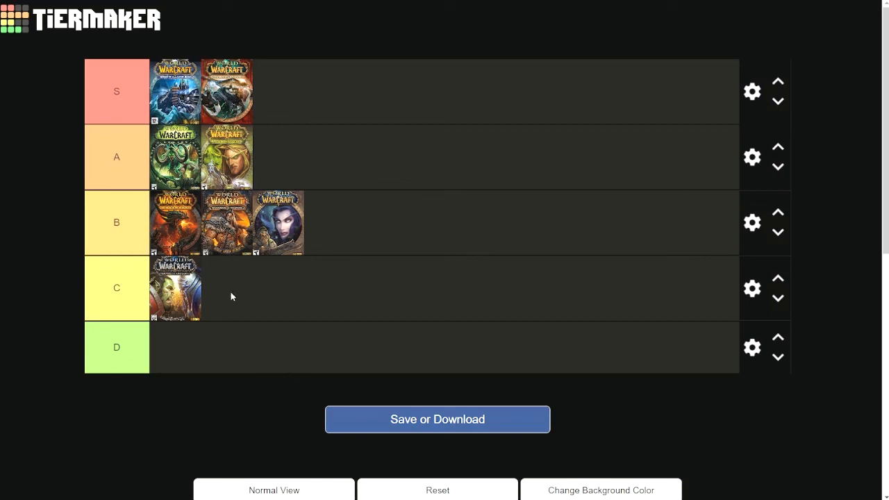
mouse_move(326, 332)
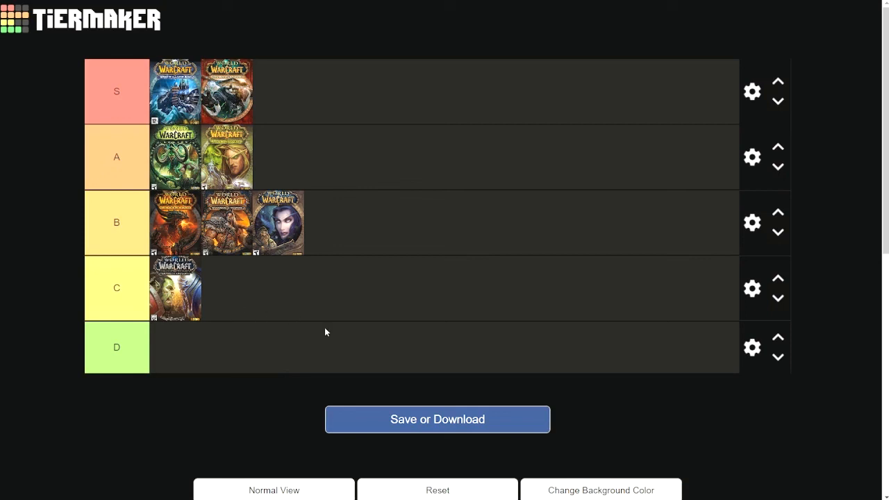
mouse_move(287, 334)
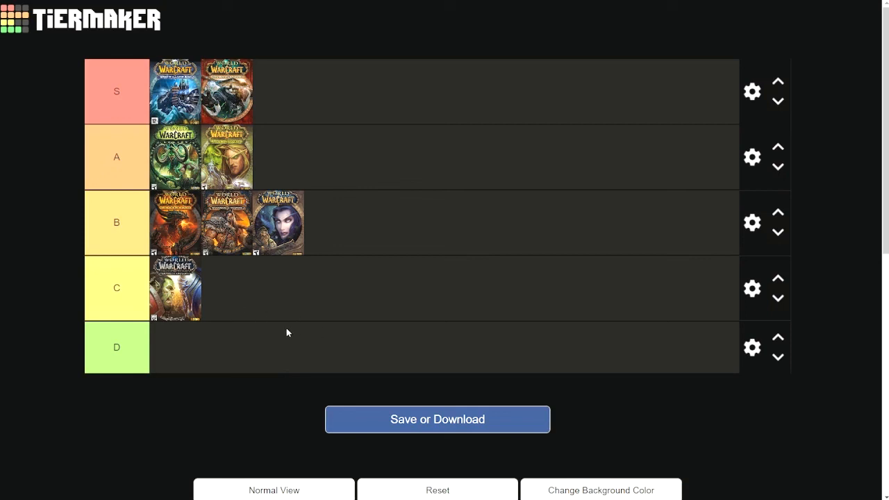
mouse_move(262, 302)
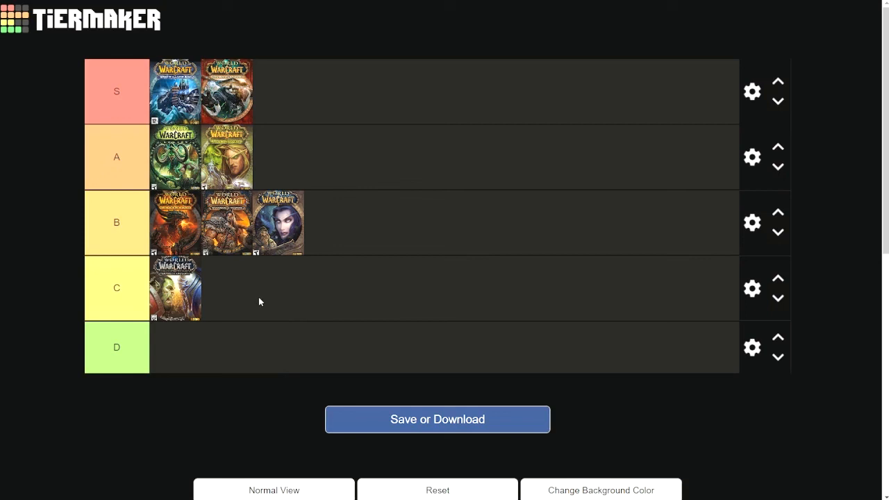
mouse_move(275, 311)
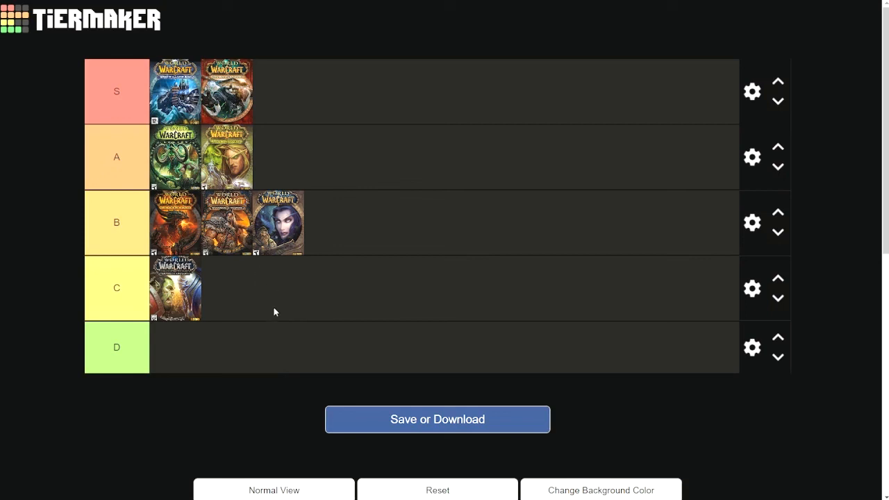
mouse_move(264, 311)
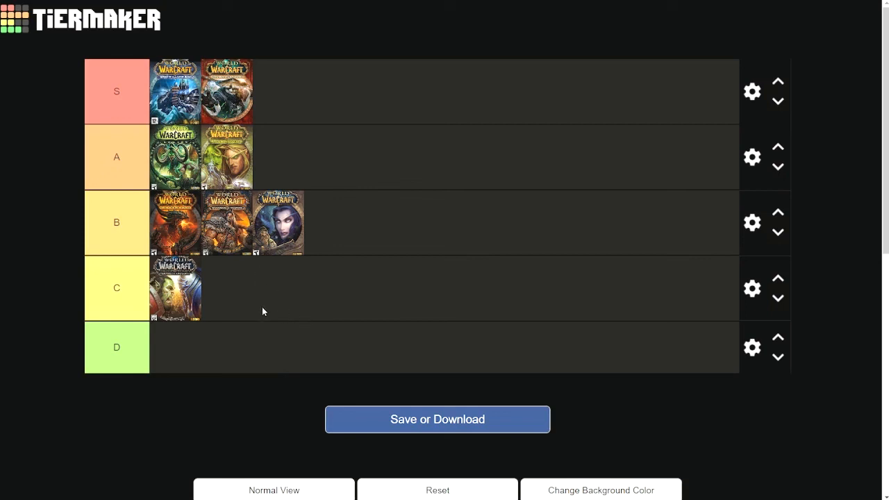
mouse_move(272, 300)
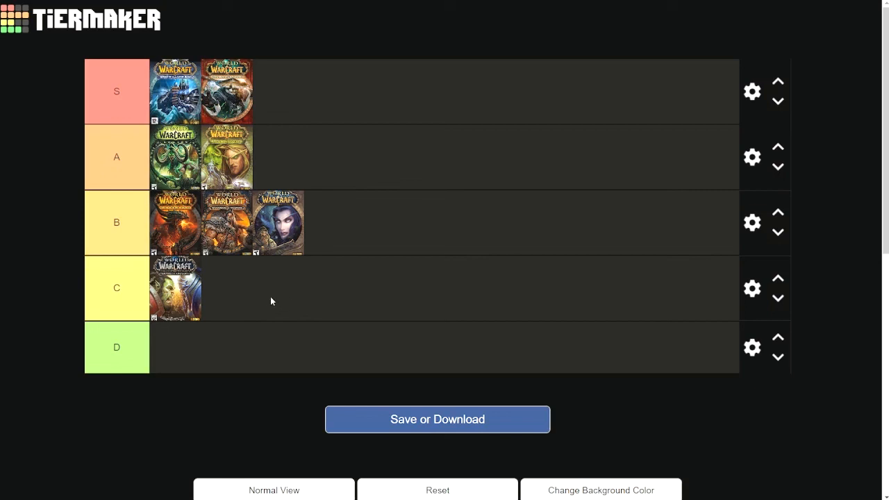
mouse_move(255, 288)
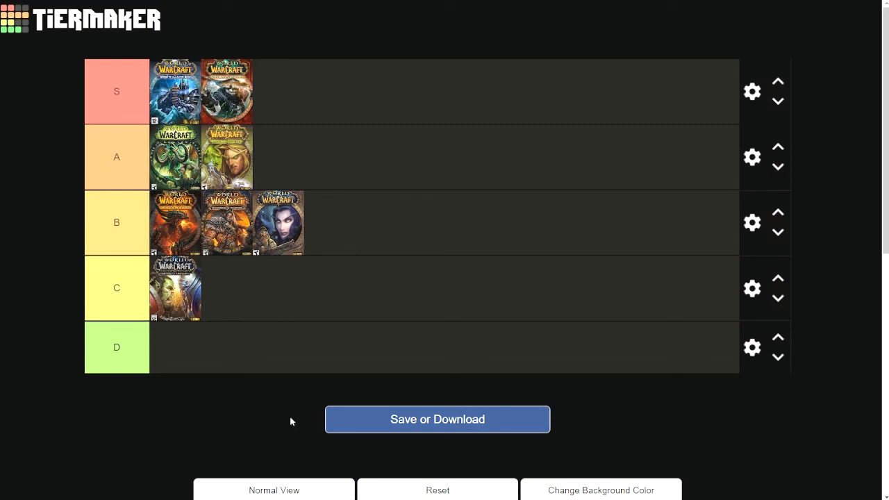
mouse_move(285, 396)
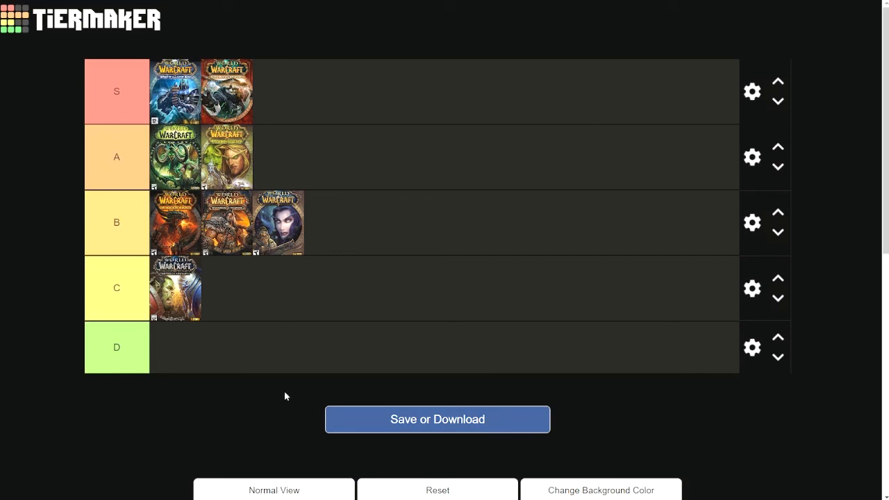
mouse_move(285, 392)
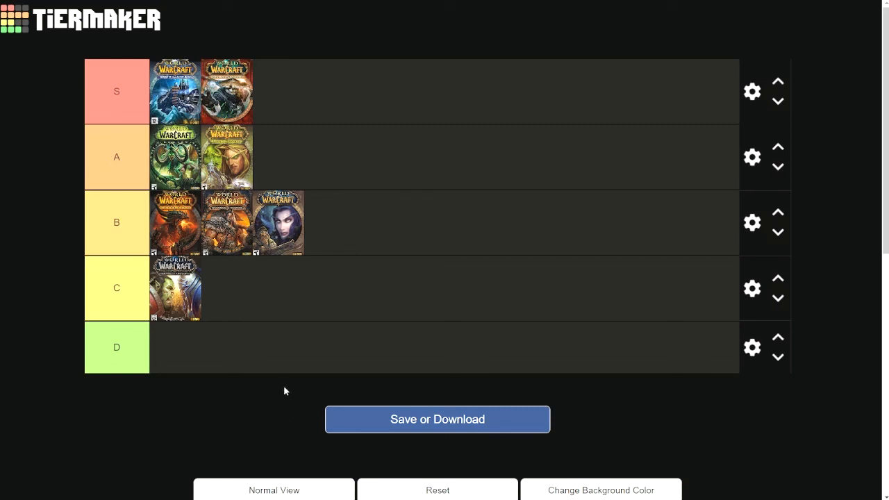
mouse_move(290, 403)
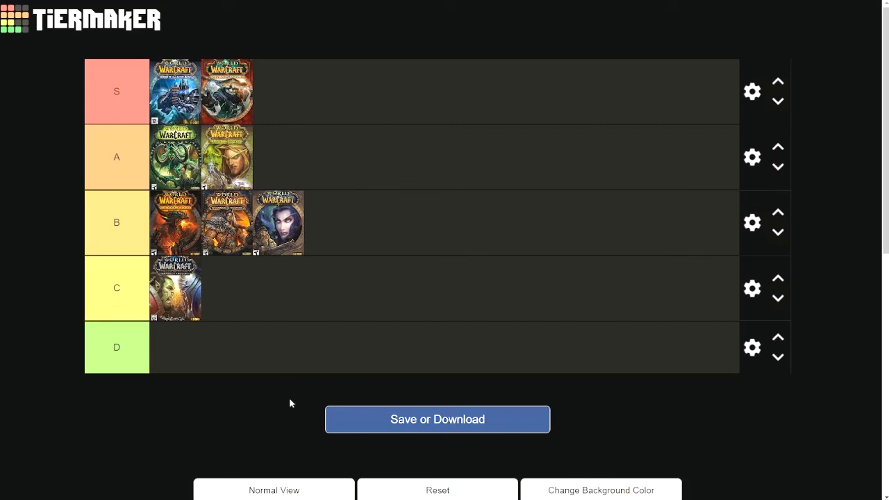
mouse_move(311, 386)
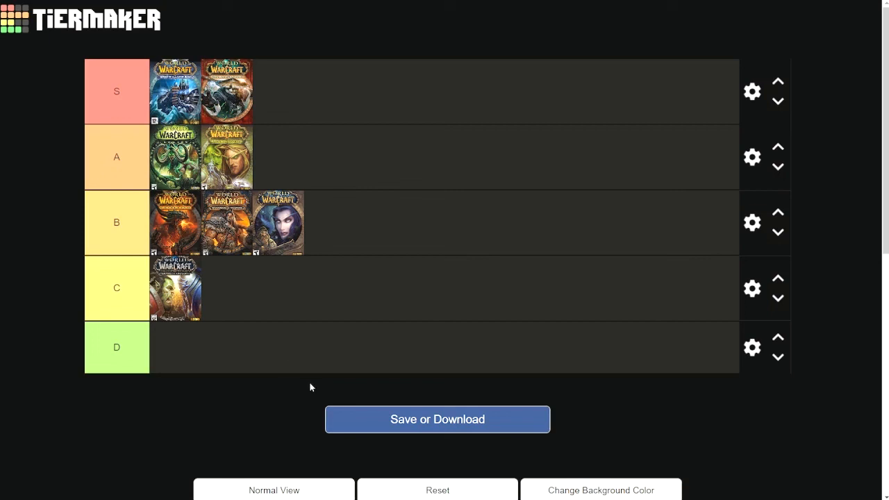
mouse_move(318, 381)
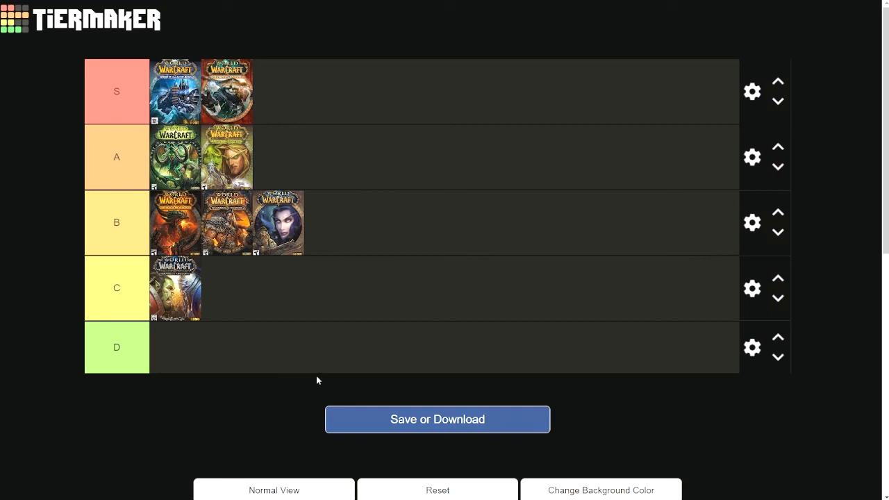